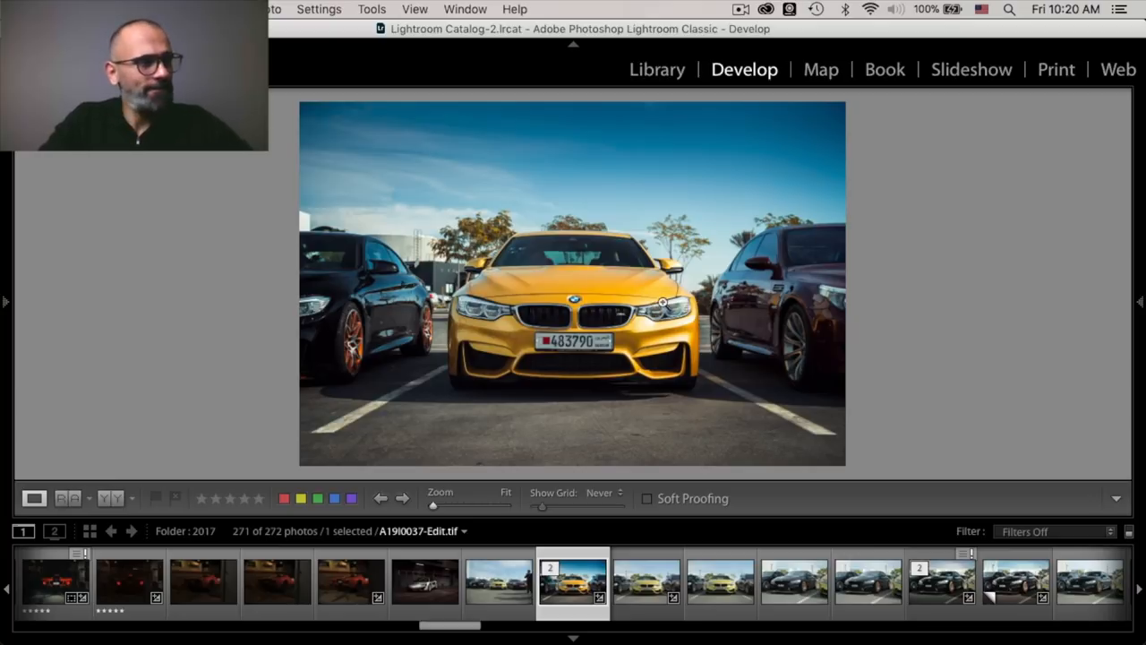
Select the yellow BMW M4 photo A19I0037-Edit.tif to send to Photoshop
left_click(645, 582)
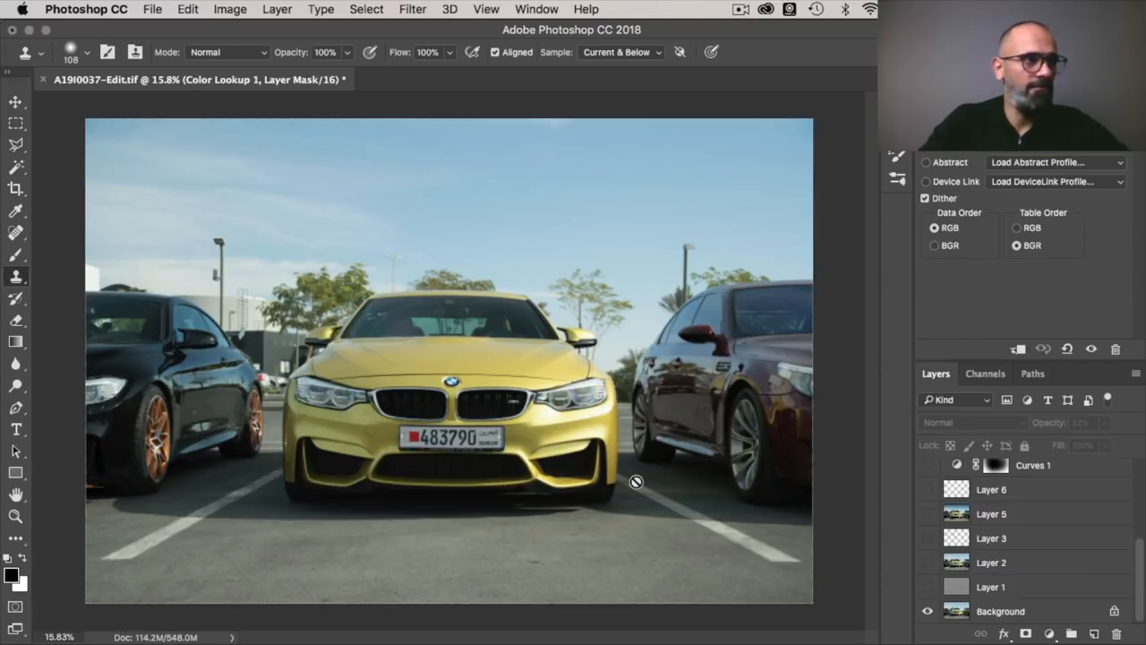
mouse_move(193, 226)
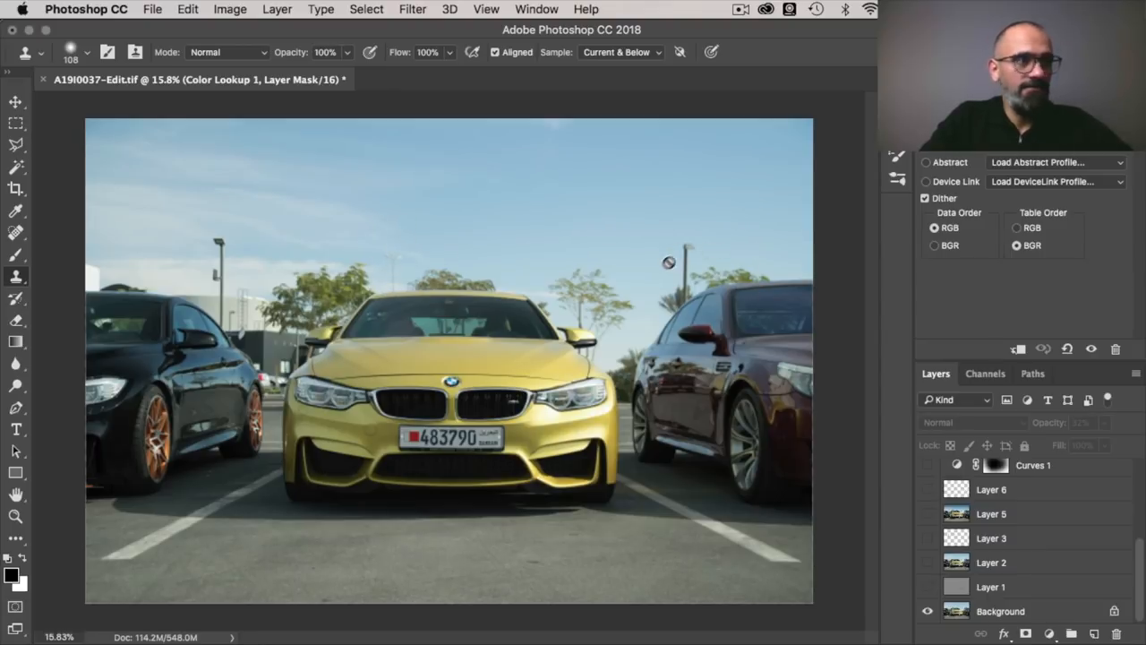
mouse_move(667, 265)
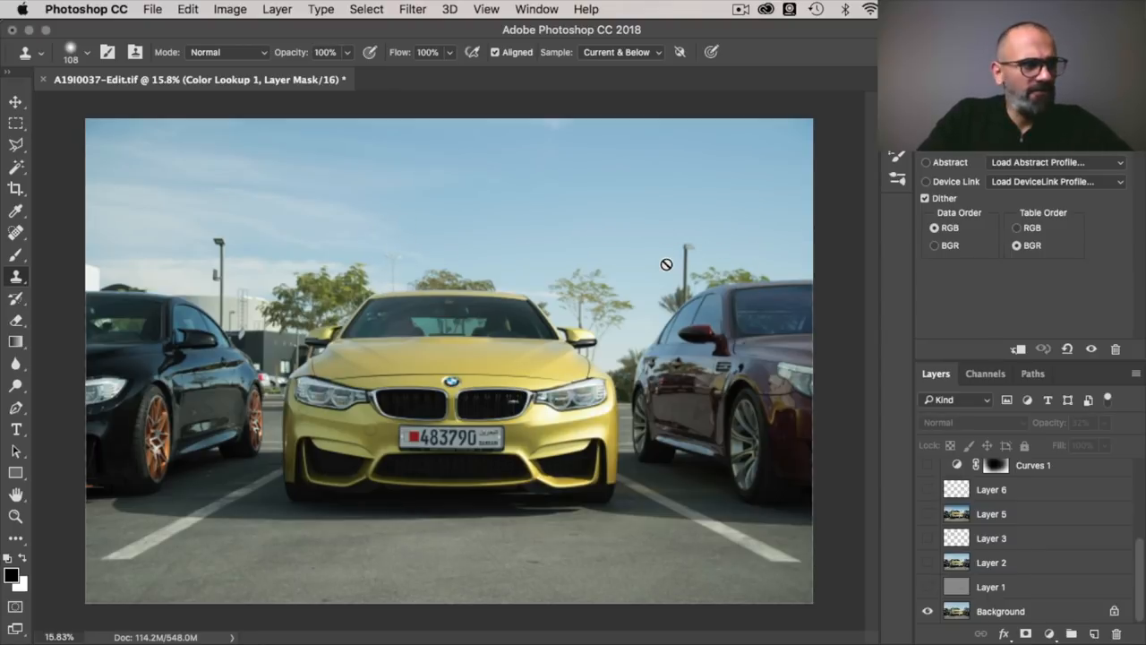
mouse_move(527, 297)
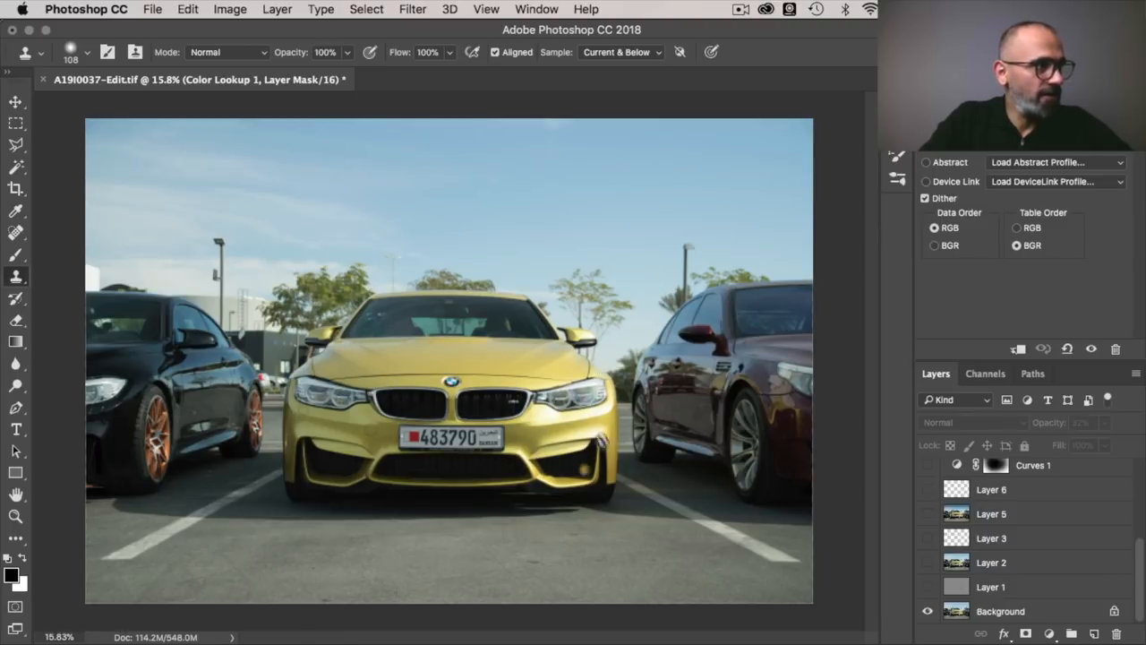
mouse_move(357, 415)
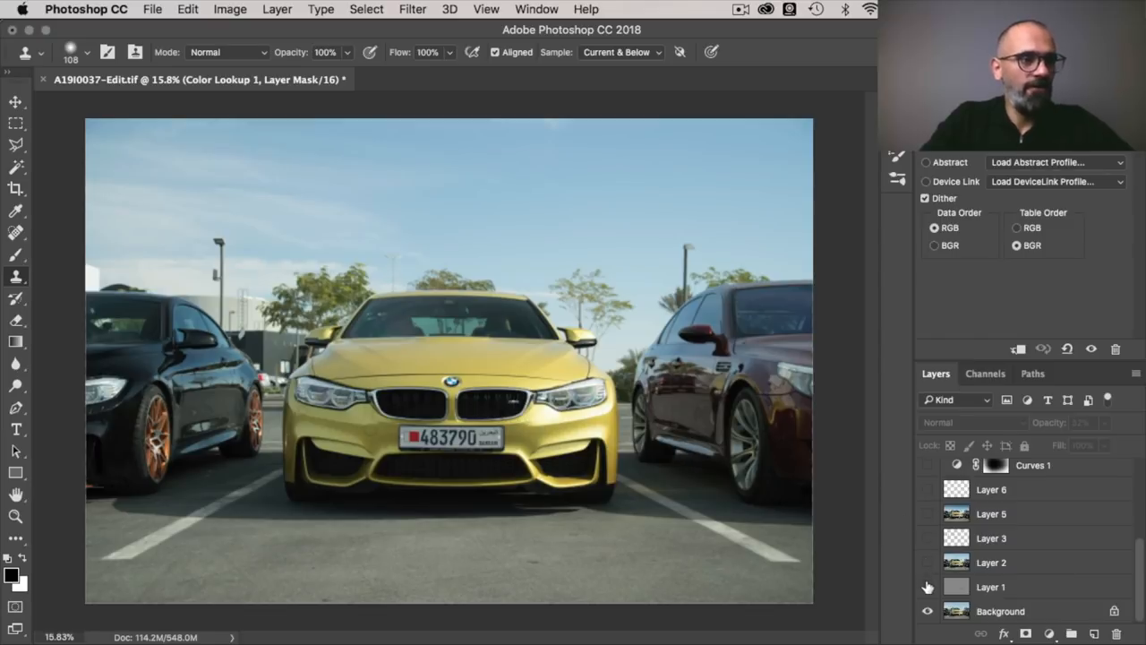
Show gray Layer 1, switch its blend mode from Soft Light to Overlay, then hide it
left_click(990, 587)
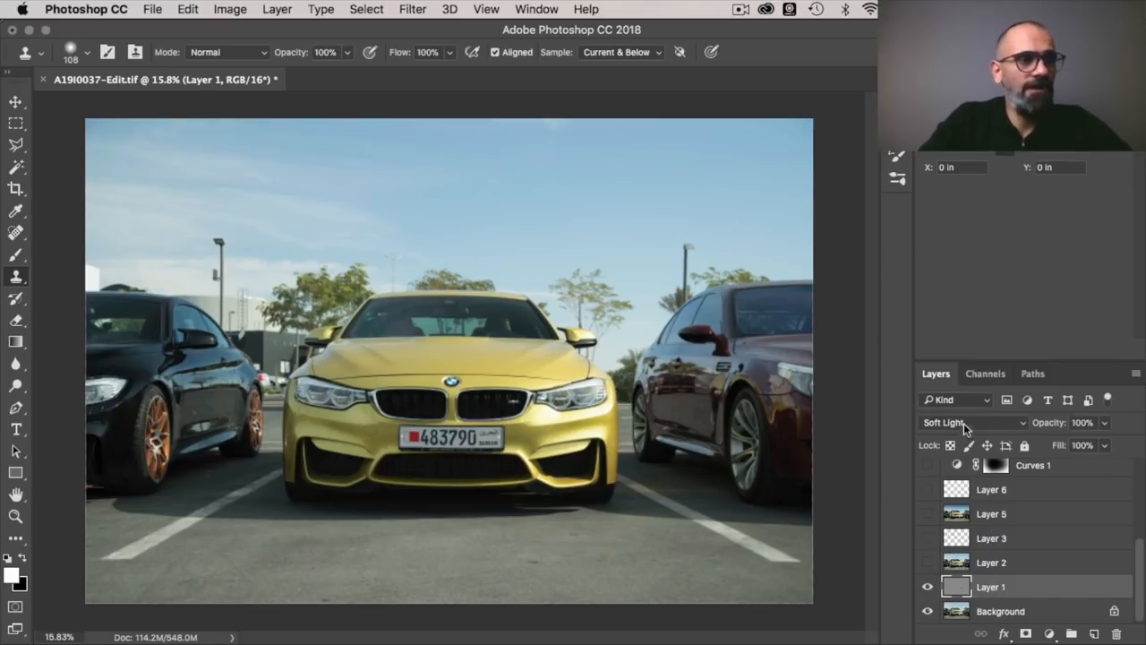
left_click(971, 423)
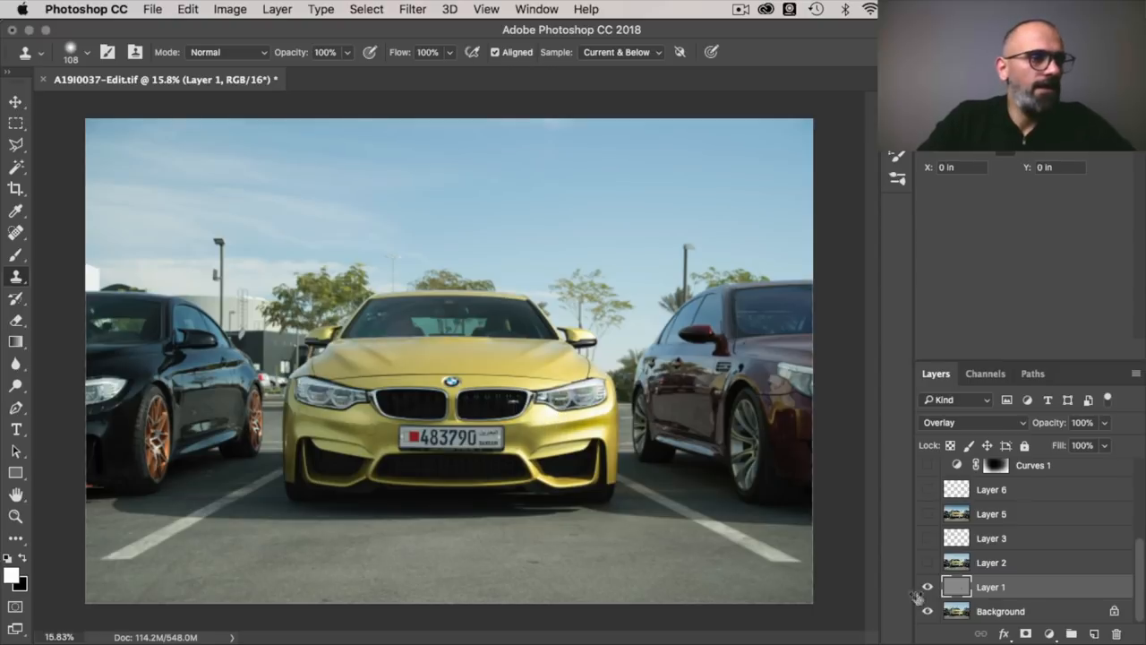
left_click(999, 610)
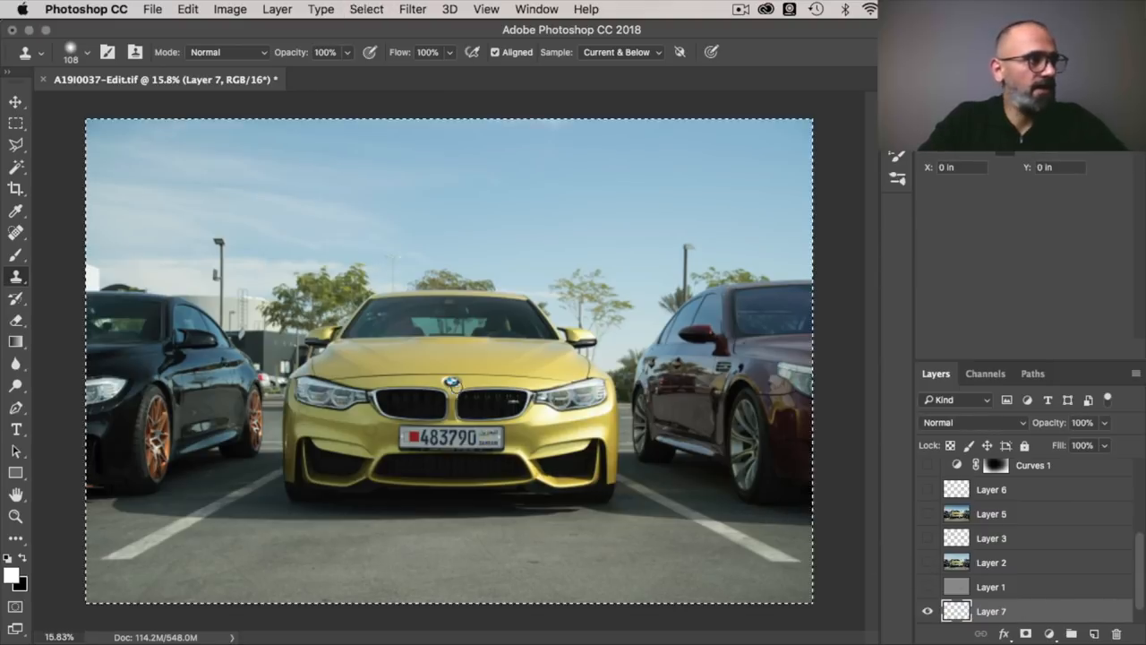
Fill the whole-canvas selection on Layer 7 with 50% Gray and blend it in Overlay
left_click(14, 122)
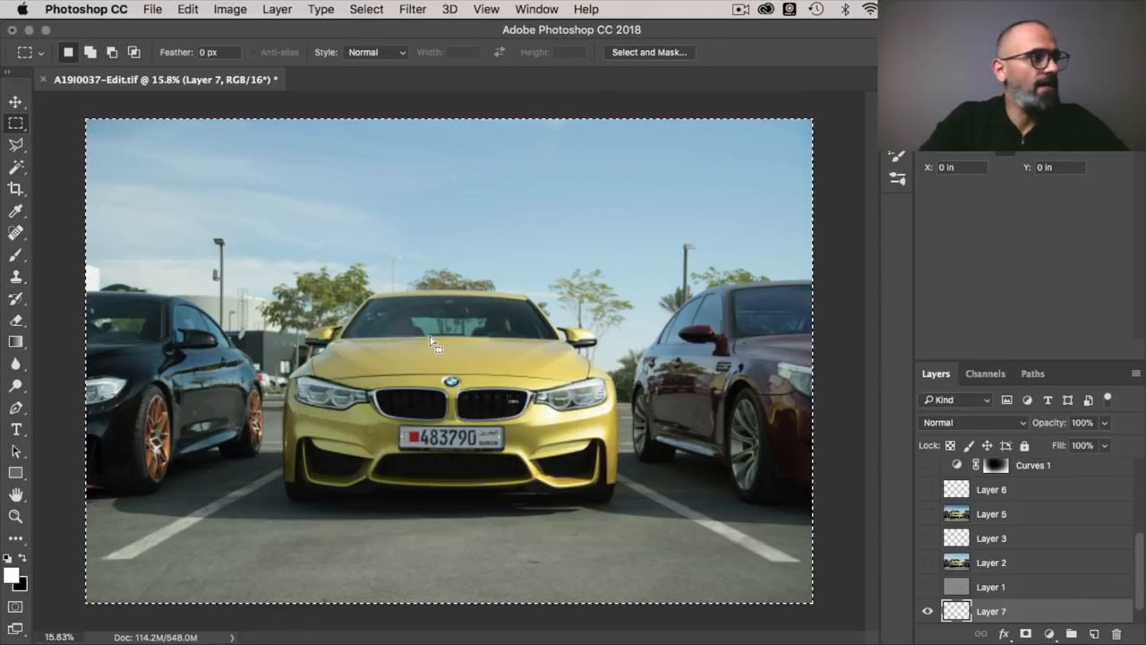
right_click(433, 343)
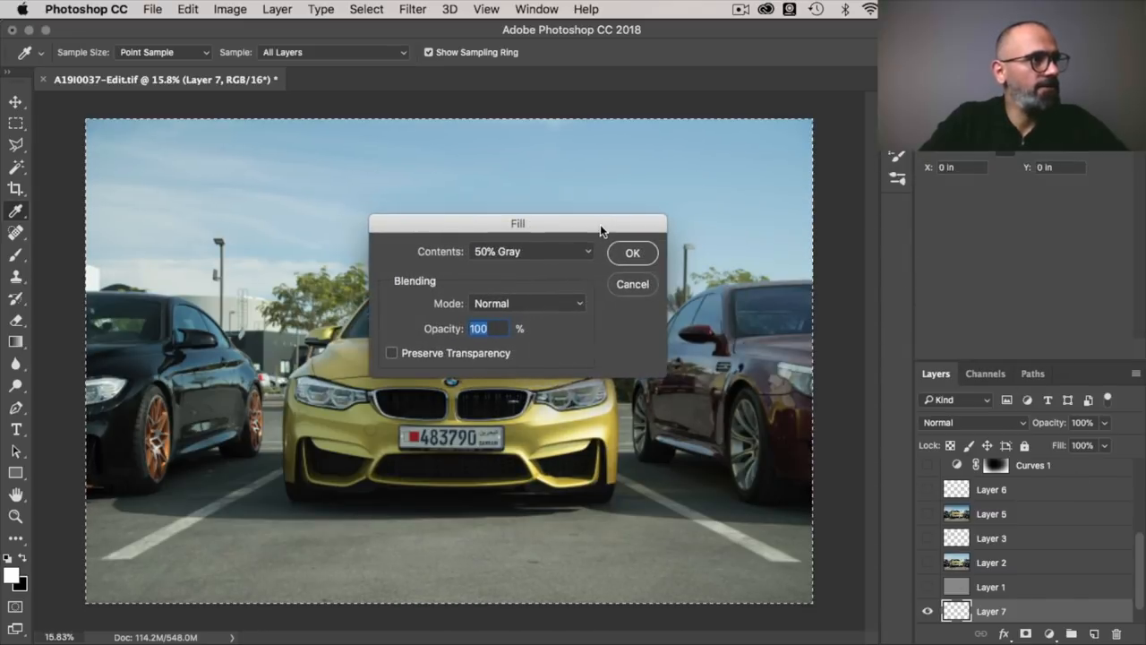
left_click(632, 252)
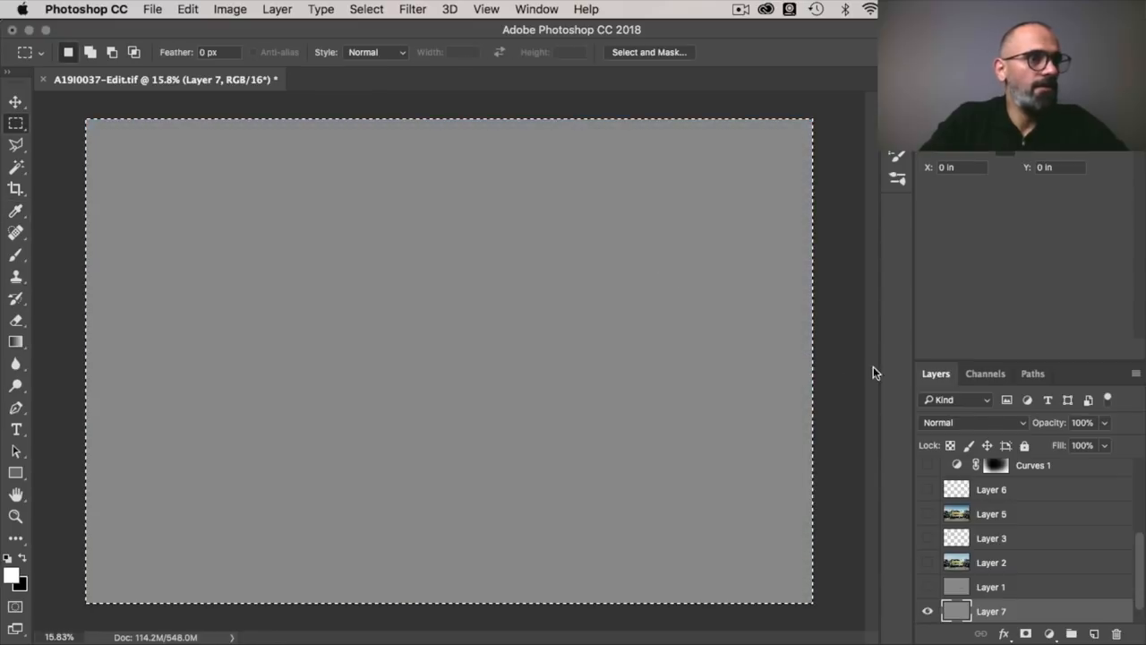
left_click(971, 422)
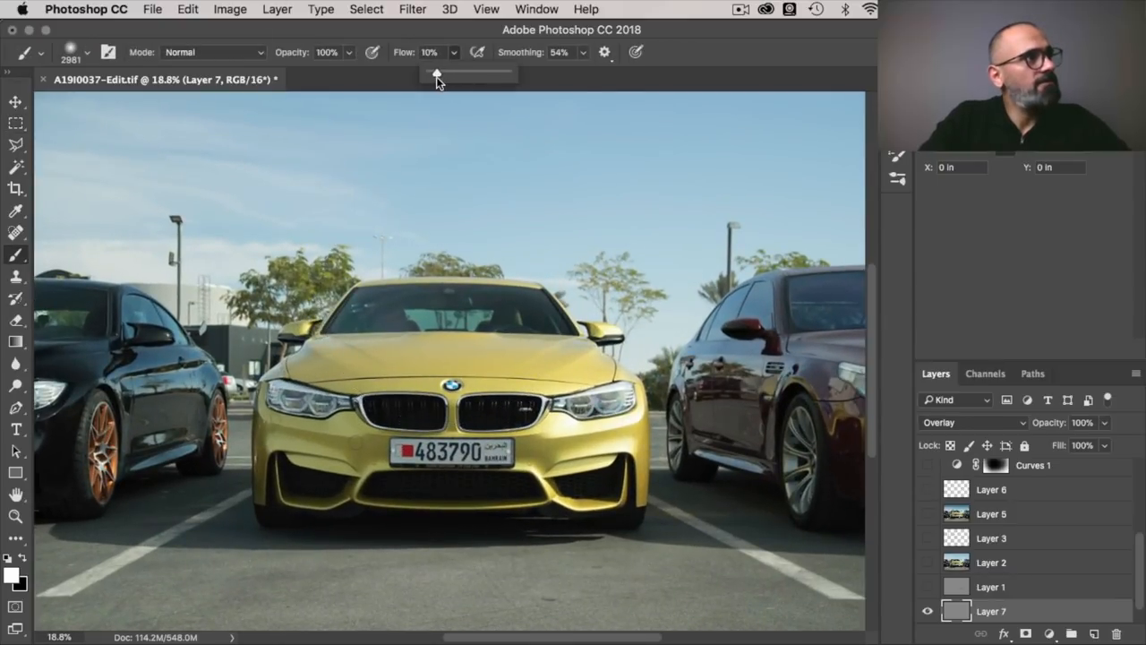
Lower the Brush tool's Flow to a very low value for the gray Overlay layer
left_click_drag(437, 73, 430, 73)
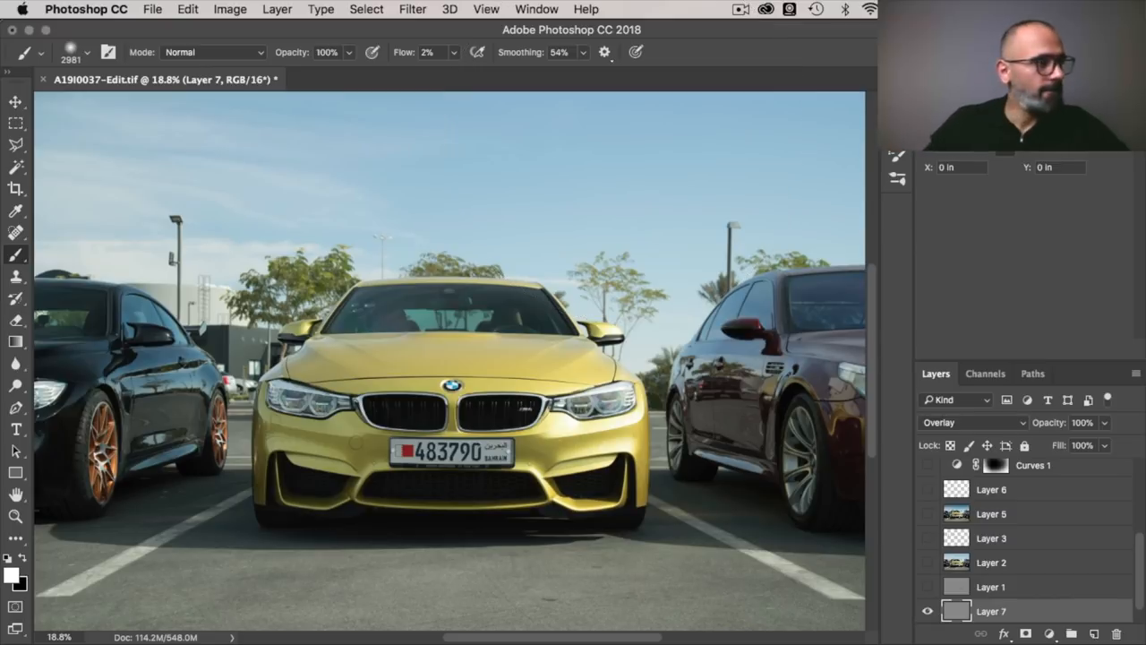
mouse_move(469, 319)
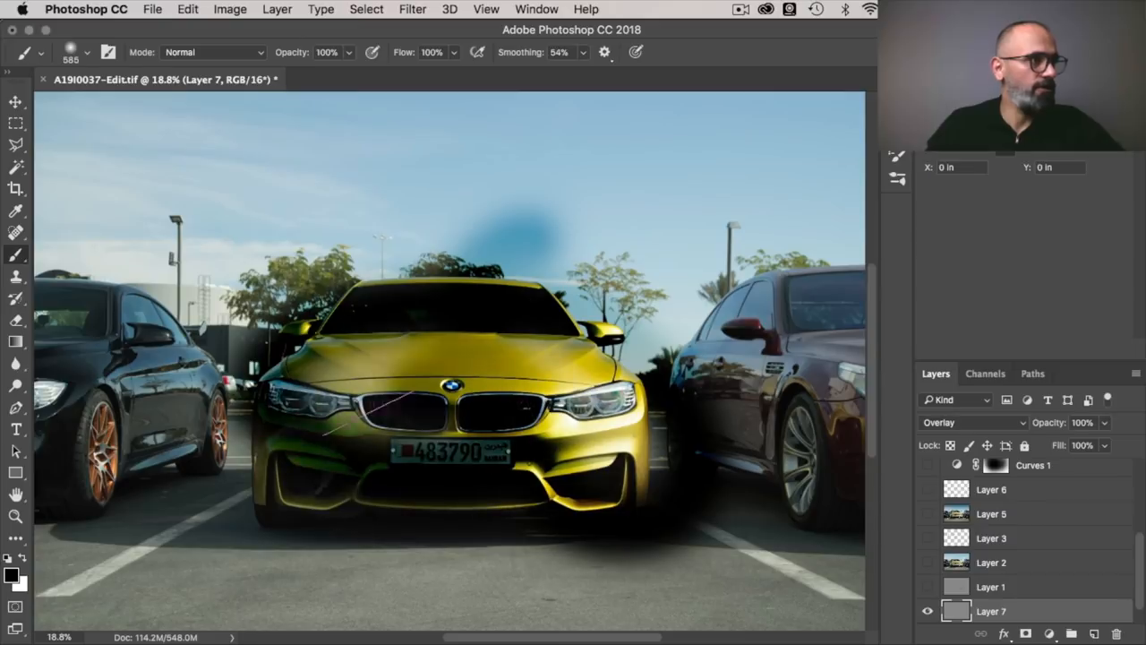
Undo the heavy dark and light test strokes, leaving the BMW clean
left_click(452, 50)
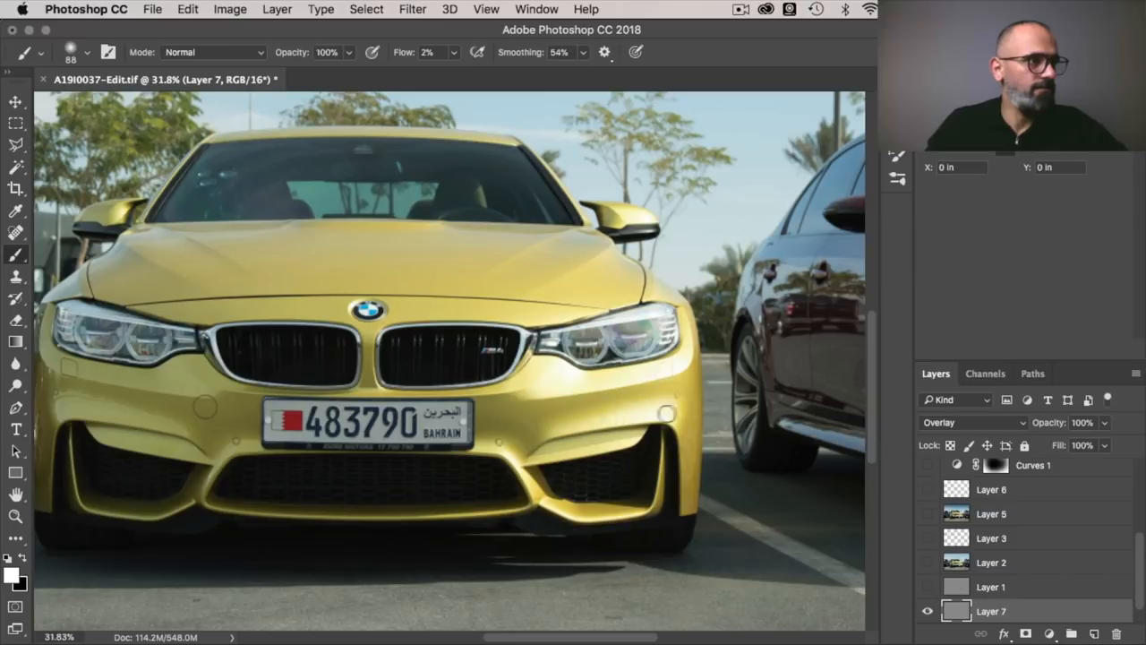
mouse_move(569, 448)
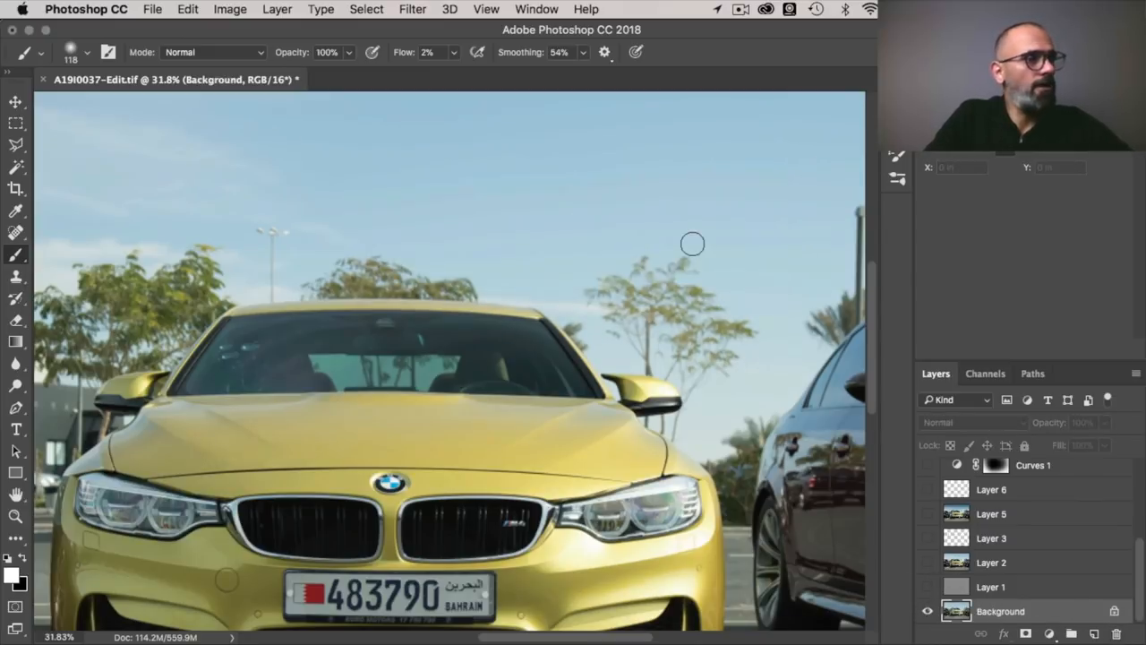
Stamp visible layers into a merged copy and run the Camera Raw Filter on it
left_click(928, 587)
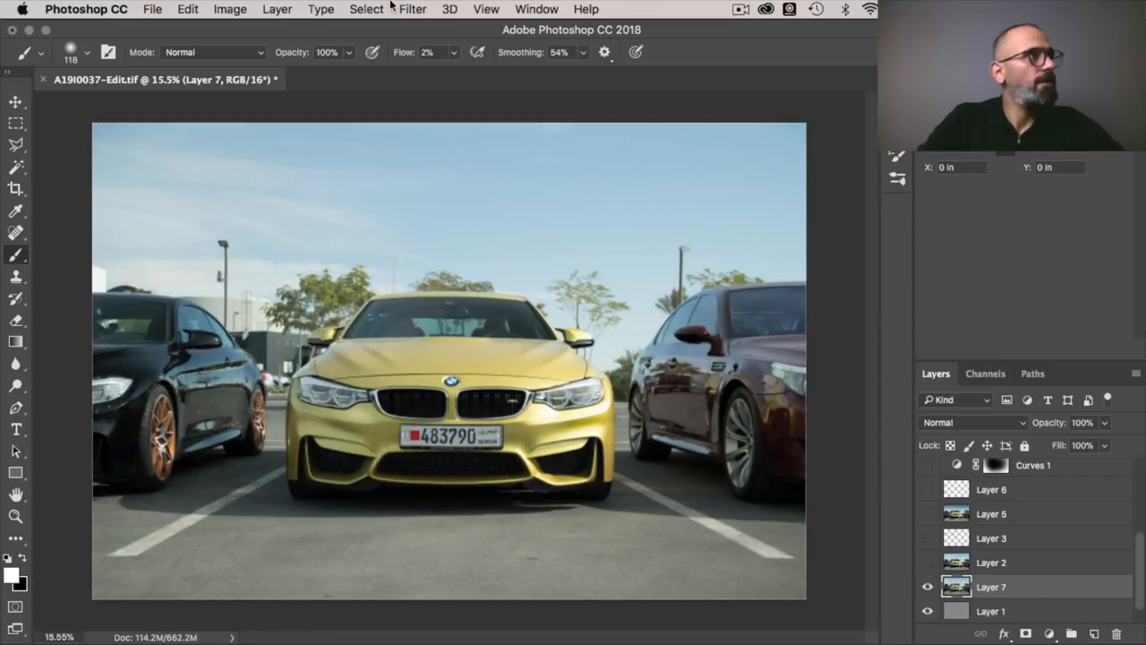
left_click(412, 9)
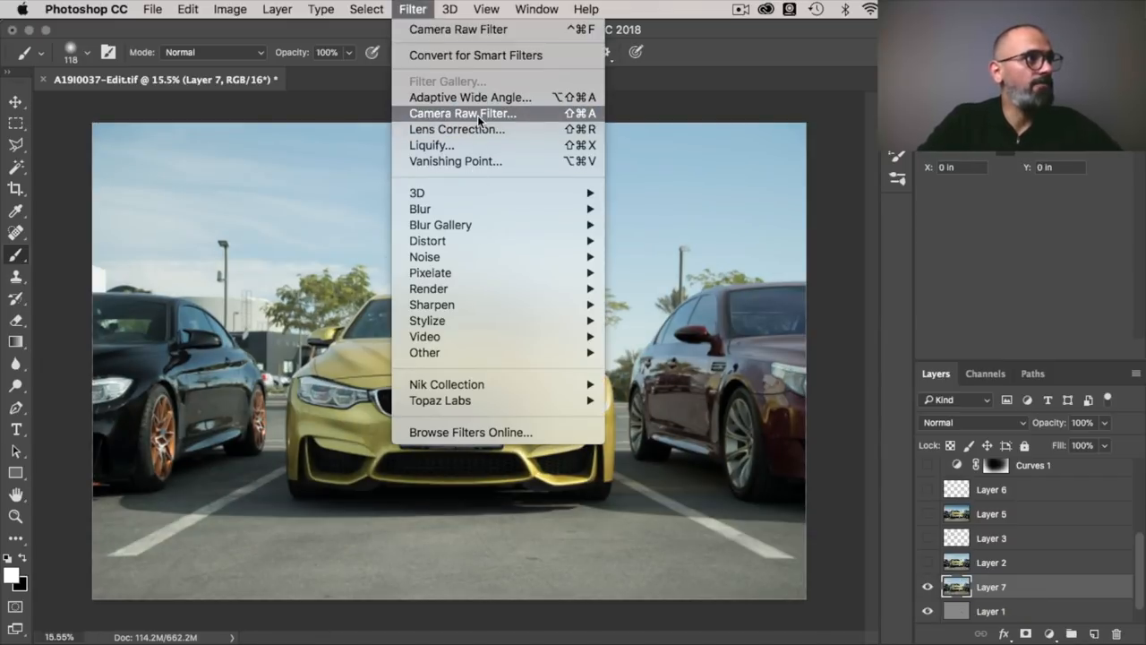
left_click(462, 113)
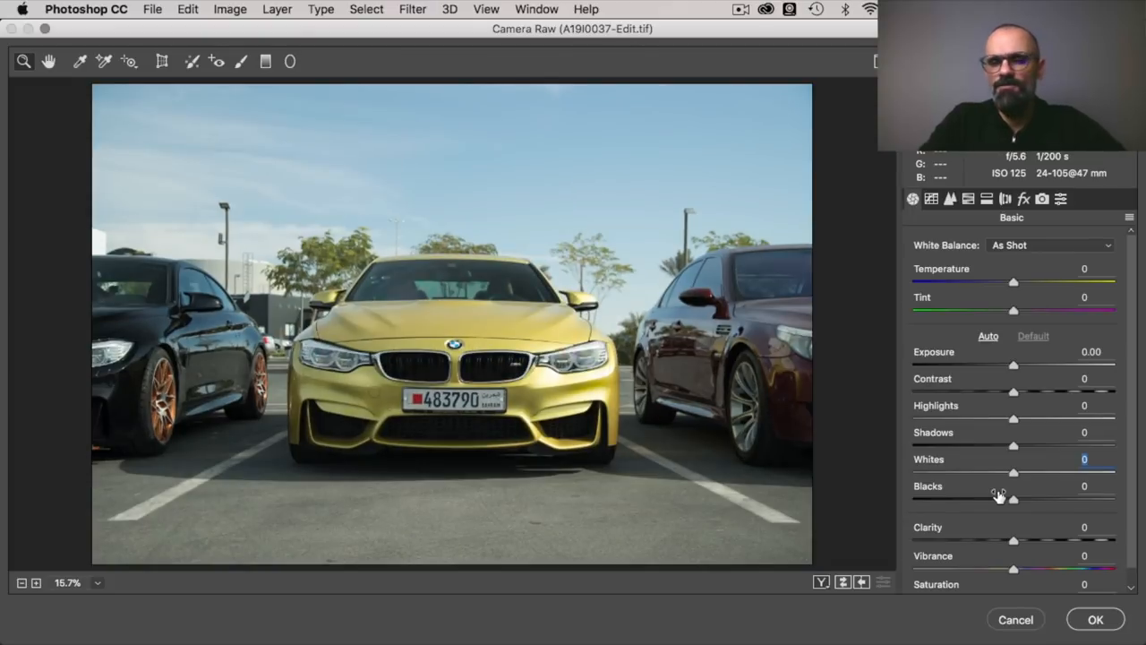
mouse_move(1013, 544)
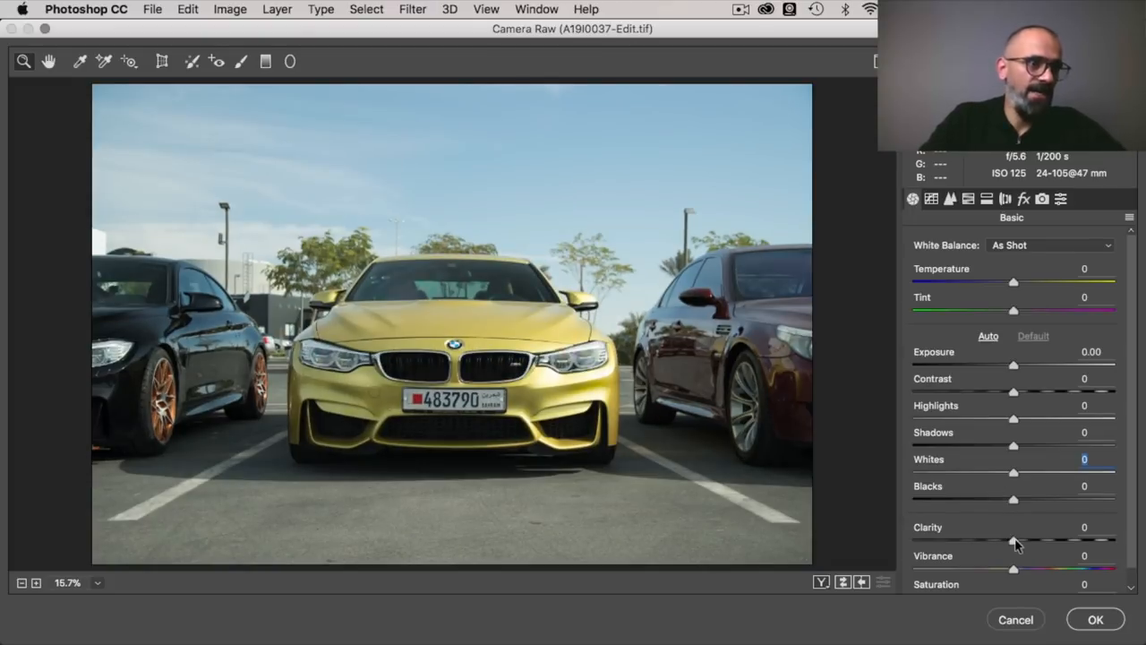
Raise Clarity in Camera Raw, settling at about +41
left_click_drag(1013, 540, 1047, 541)
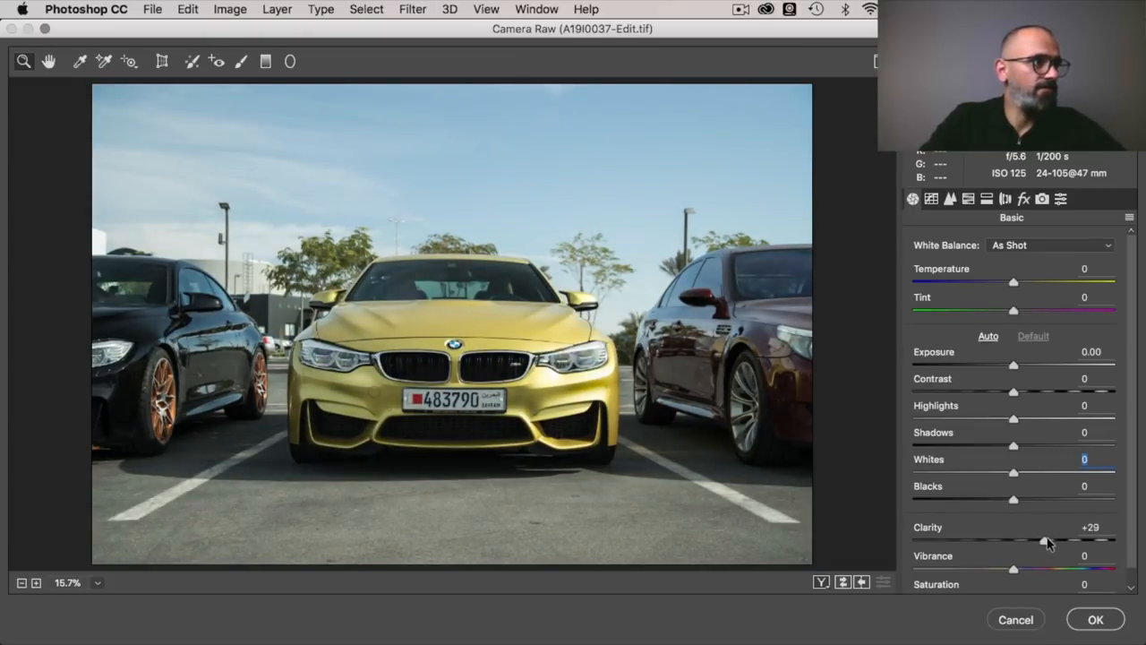
left_click_drag(1035, 541, 1046, 541)
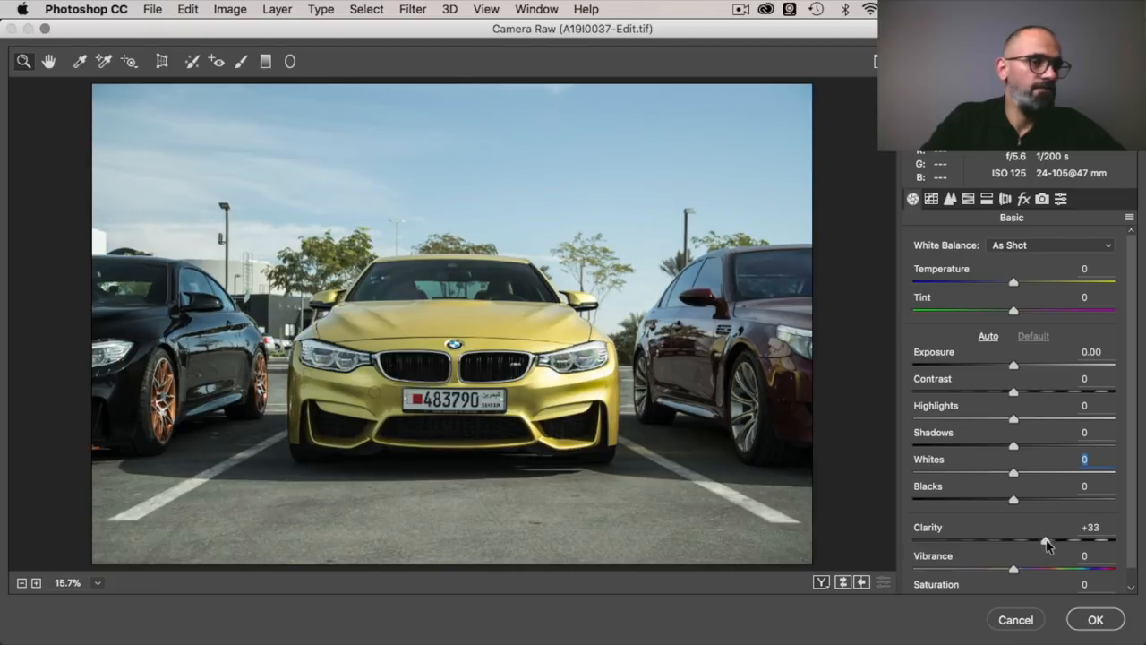
left_click_drag(1047, 541, 1060, 541)
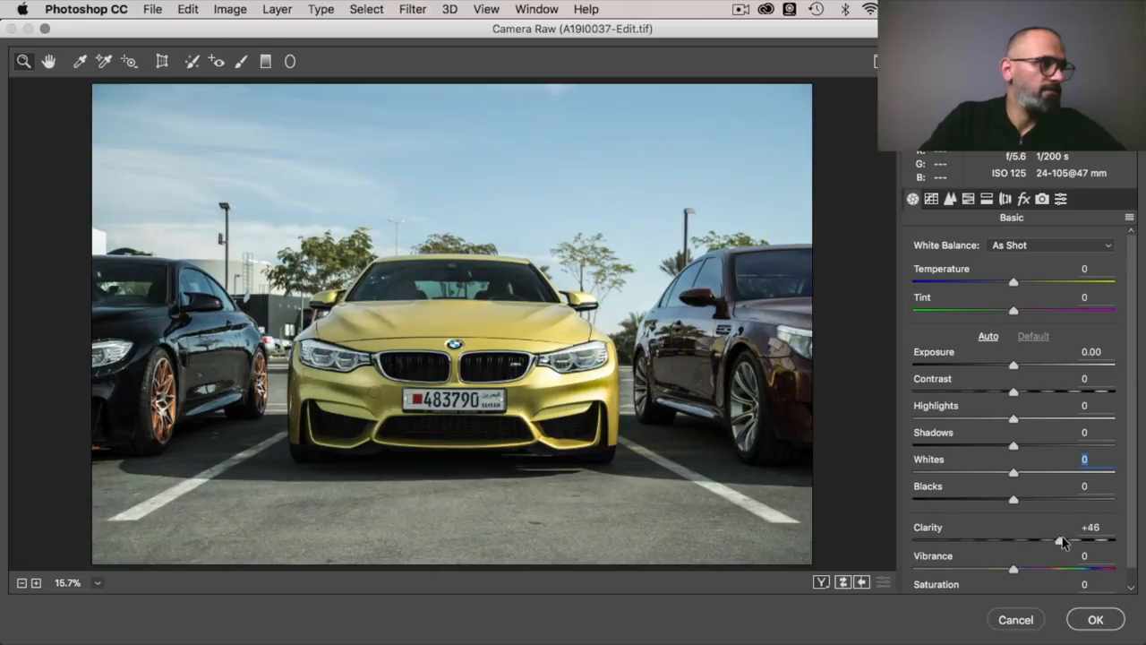
left_click_drag(1060, 539, 1063, 539)
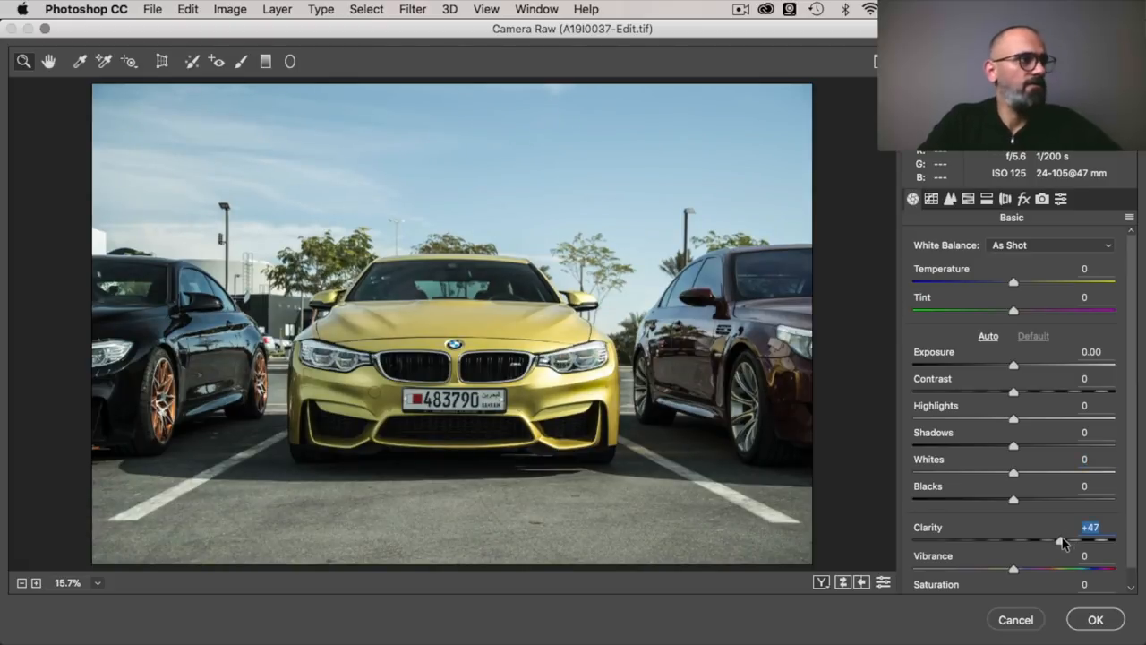
left_click_drag(1064, 541, 1058, 541)
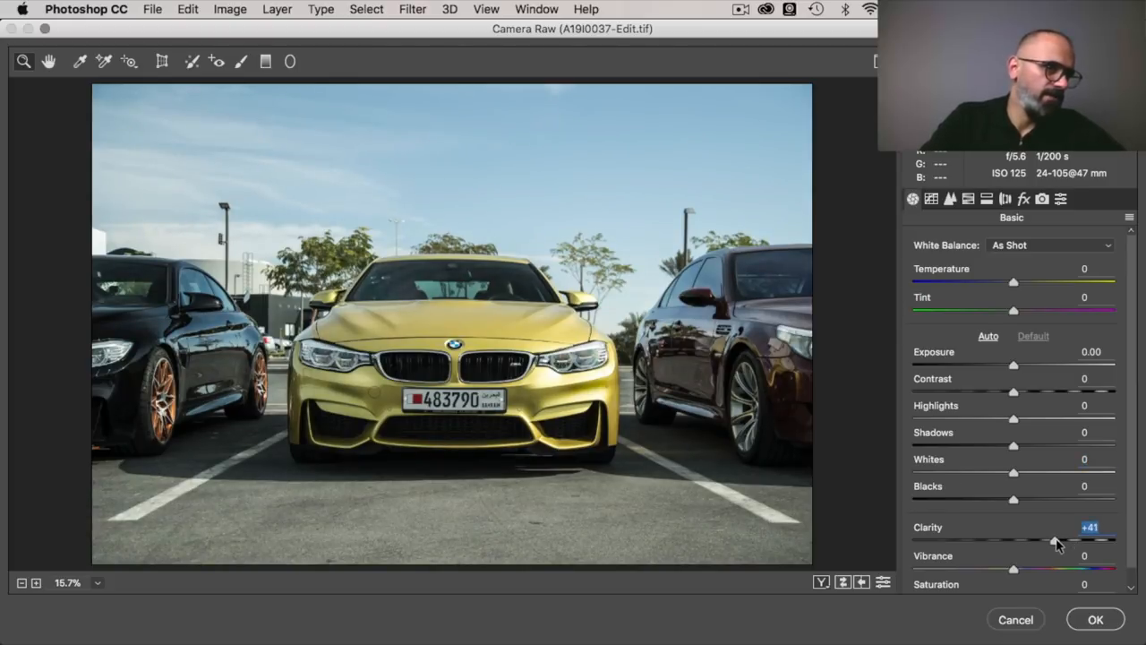
left_click_drag(1065, 541, 1055, 541)
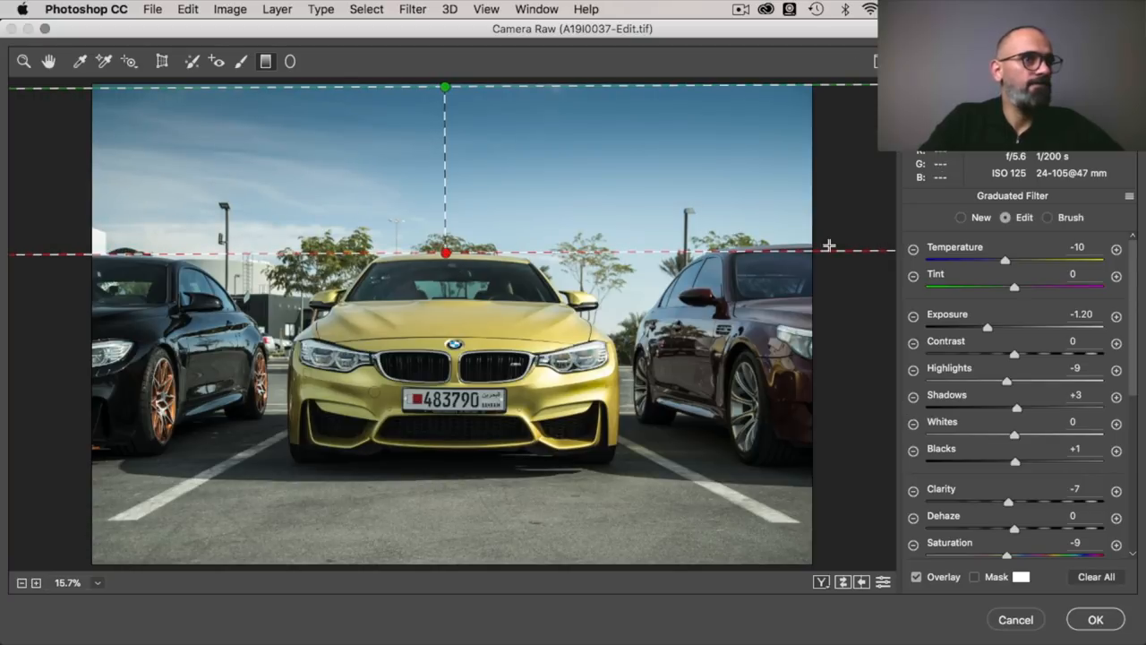
mouse_move(1094, 287)
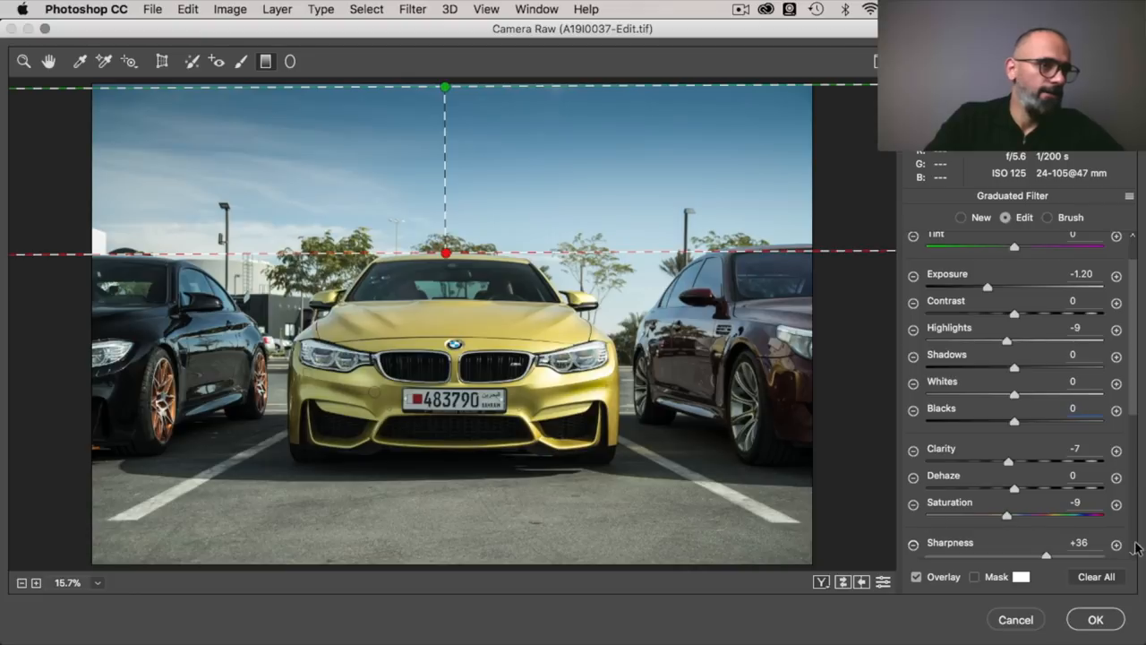
mouse_move(1027, 526)
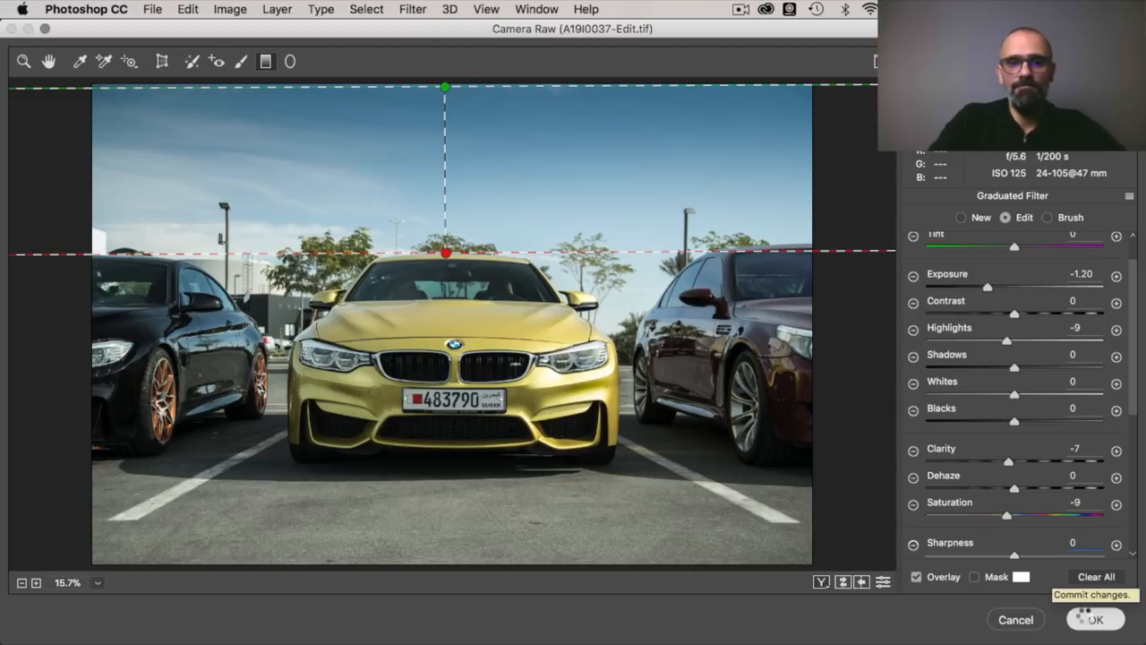
Commit the Camera Raw edits with OK, then hide the adjusted layer to compare
left_click(1096, 620)
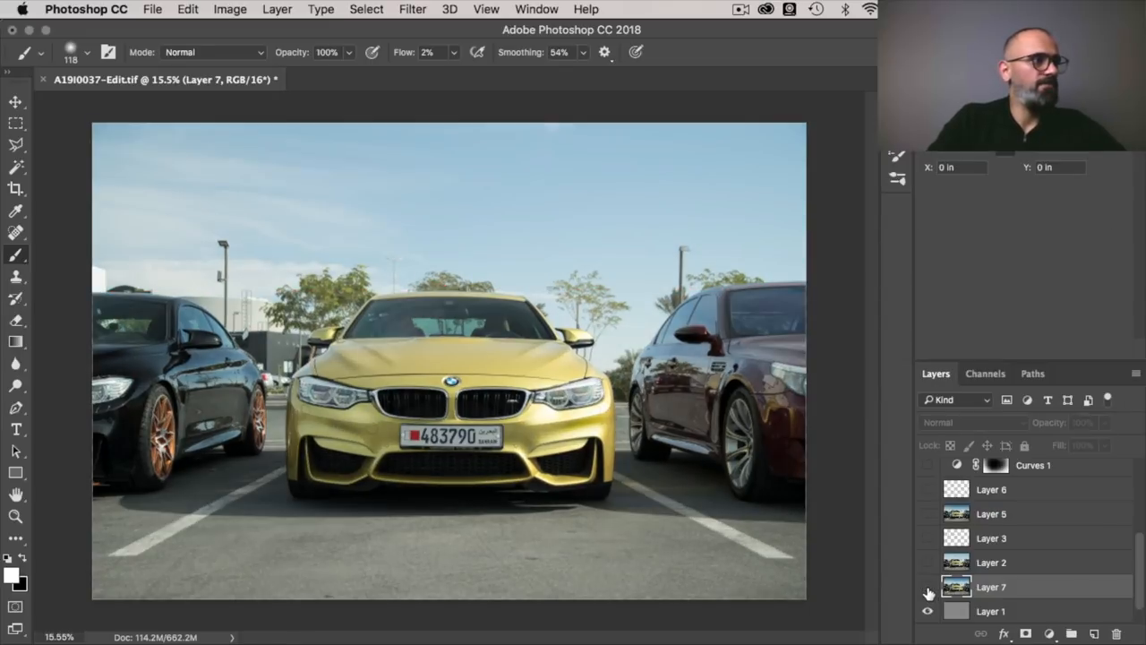
left_click(927, 587)
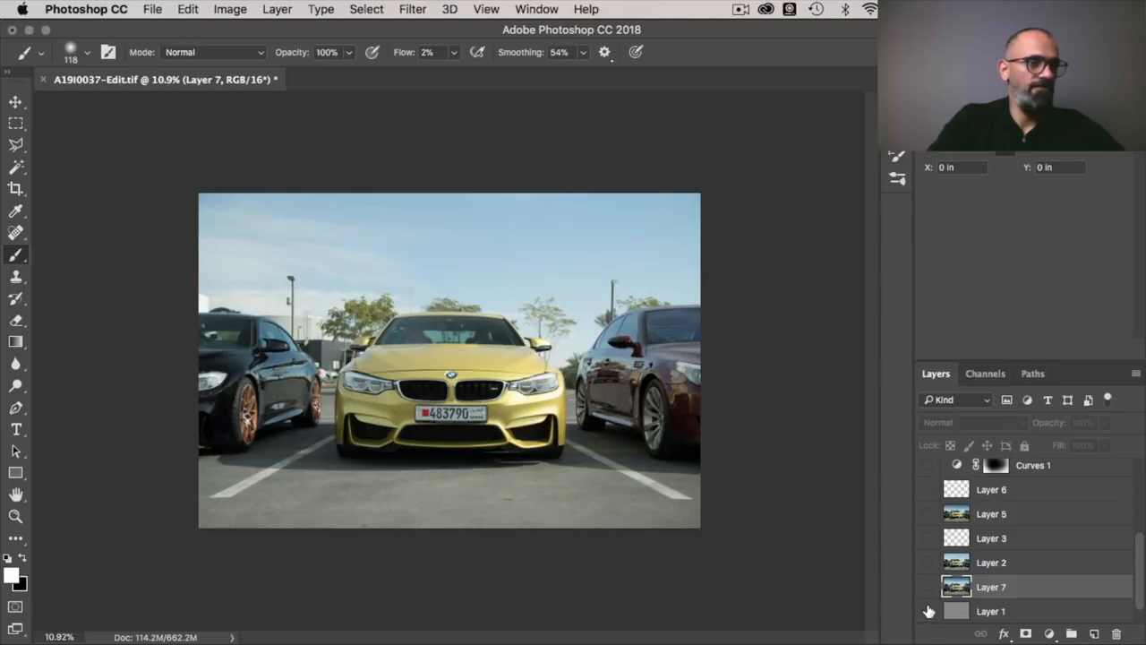
Reveal Layer 7, Layer 2 and the next two retouching layers one by one
left_click(928, 587)
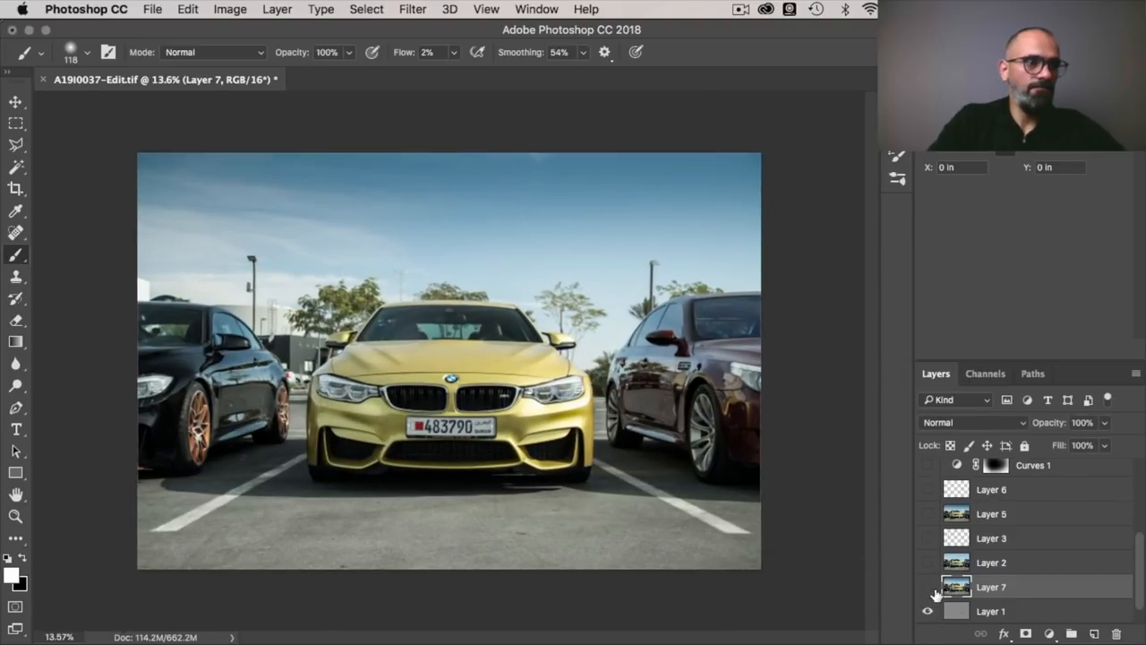
left_click(928, 587)
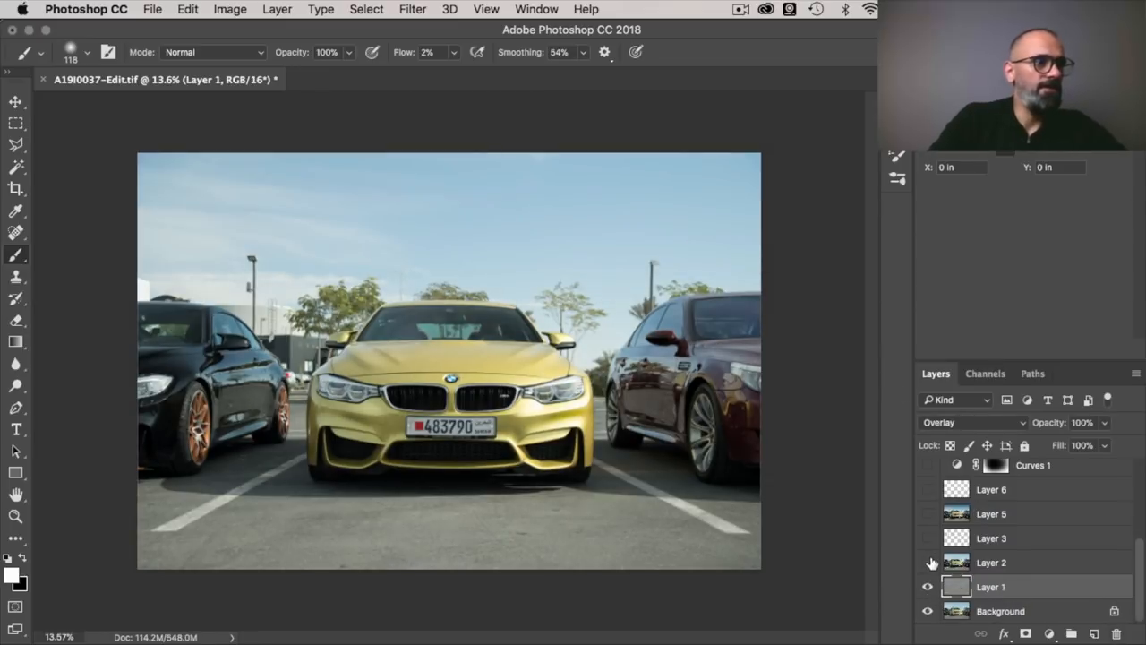
left_click(927, 563)
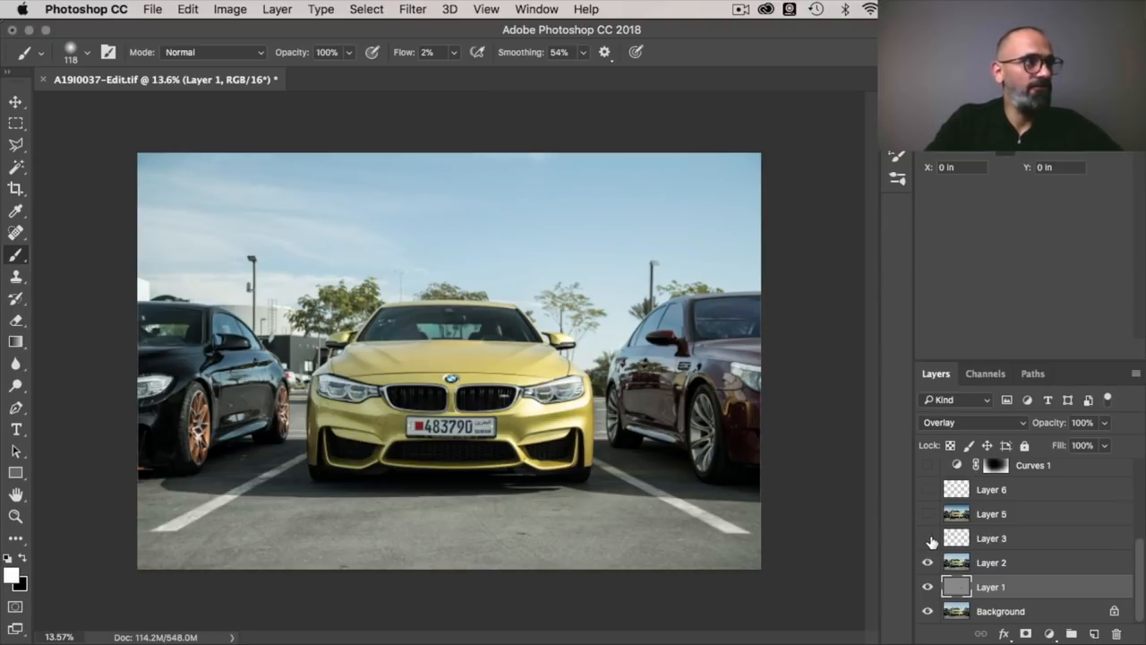
left_click(992, 537)
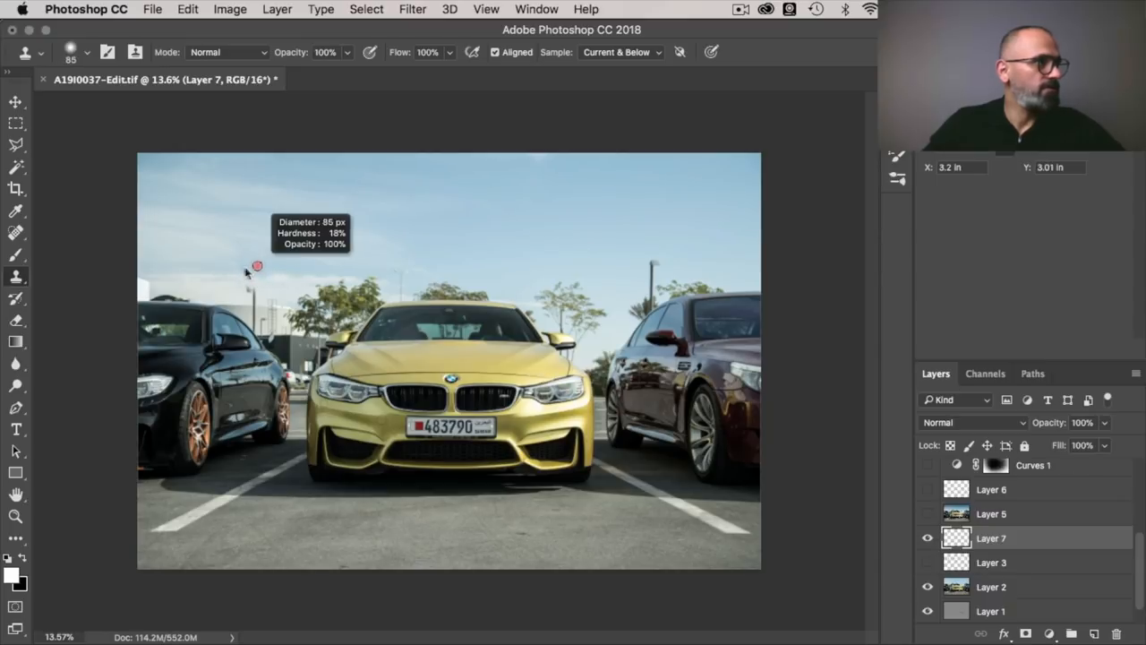
mouse_move(223, 259)
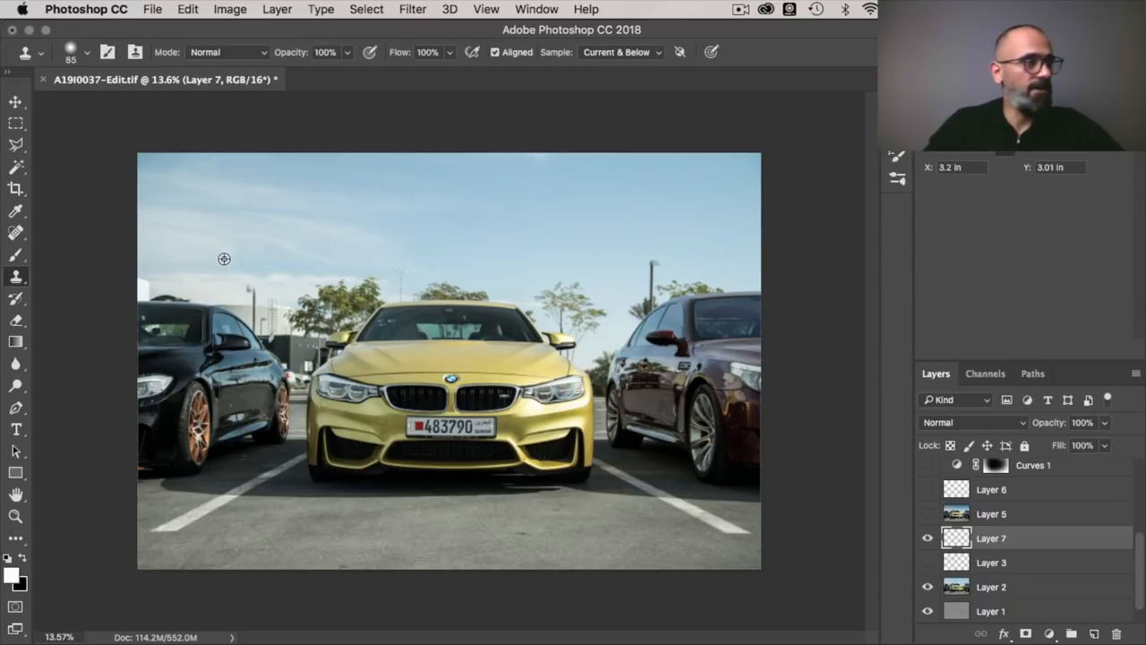
mouse_move(222, 290)
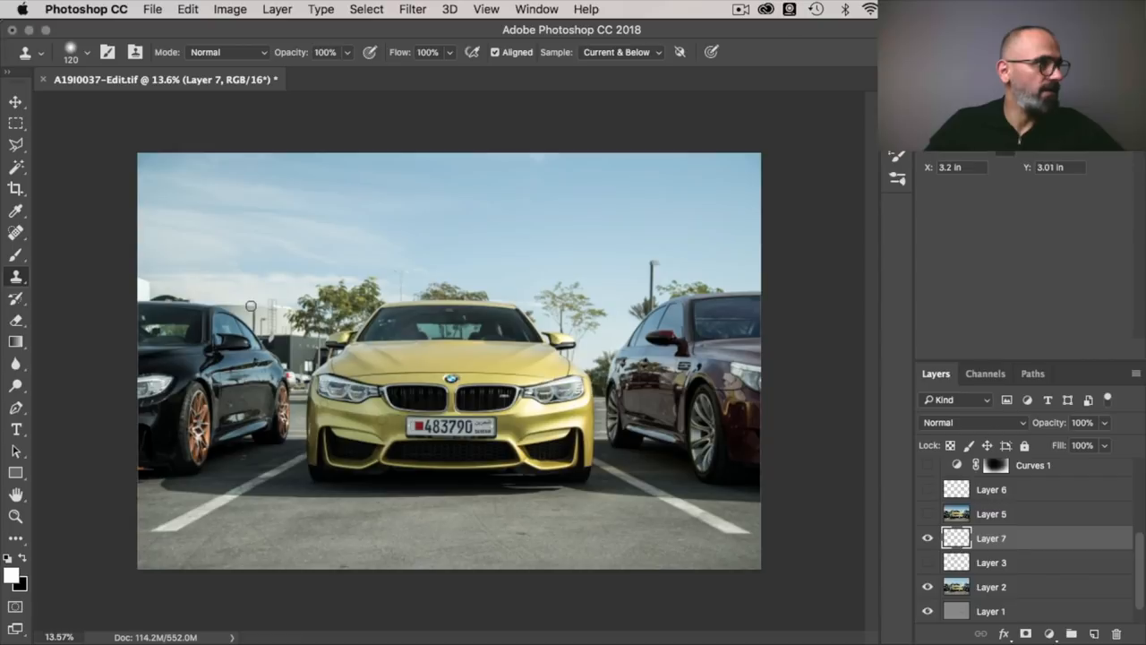
mouse_move(862, 195)
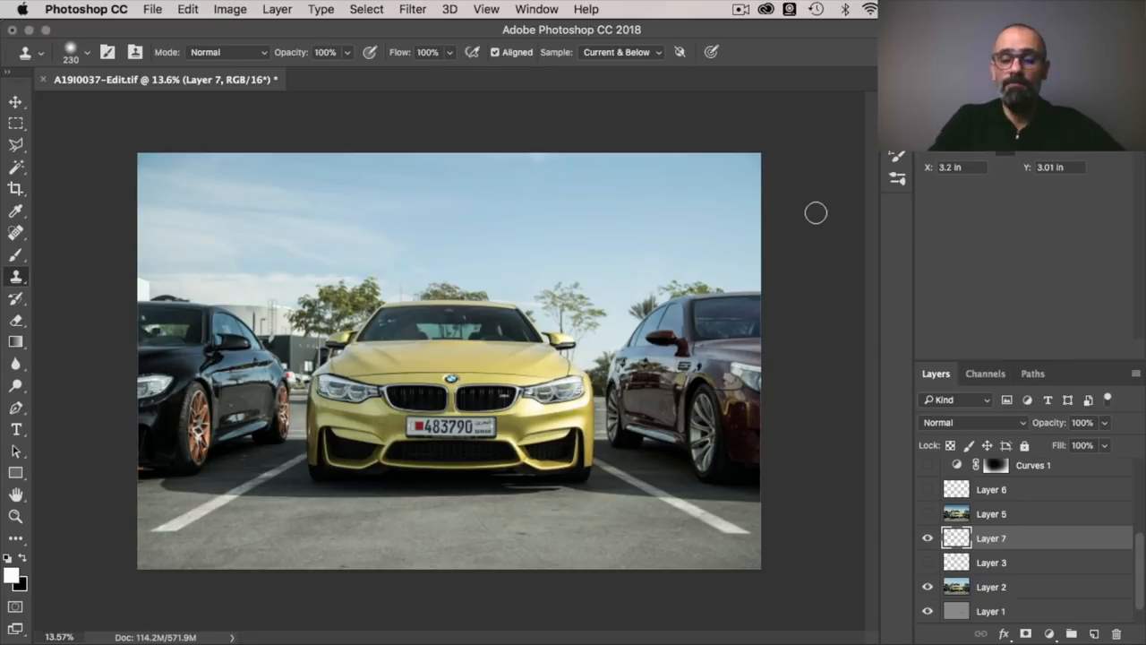
mouse_move(271, 490)
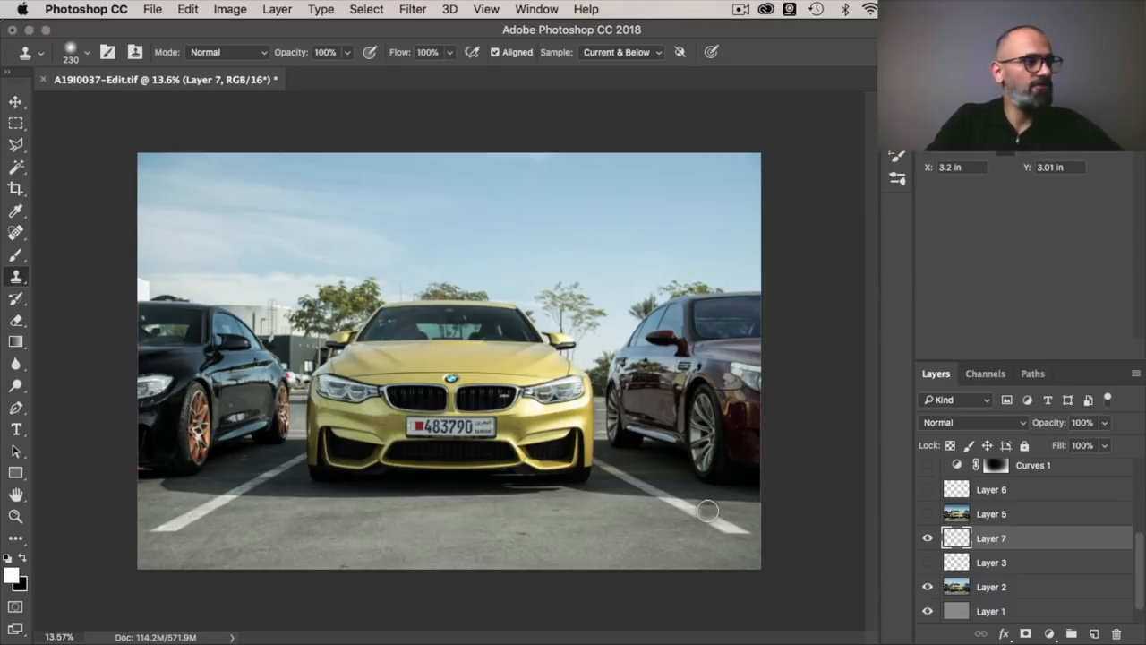
mouse_move(519, 533)
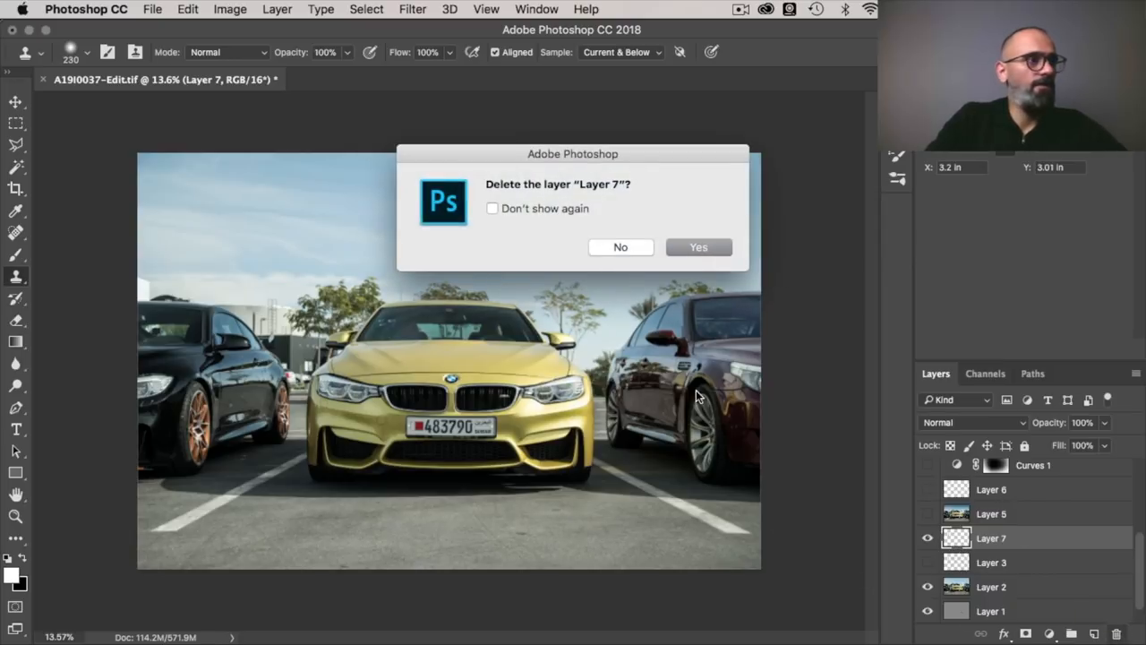
Confirm deleting Layer 7, then reveal Layer 3 and the cleanup layer above it
left_click(698, 247)
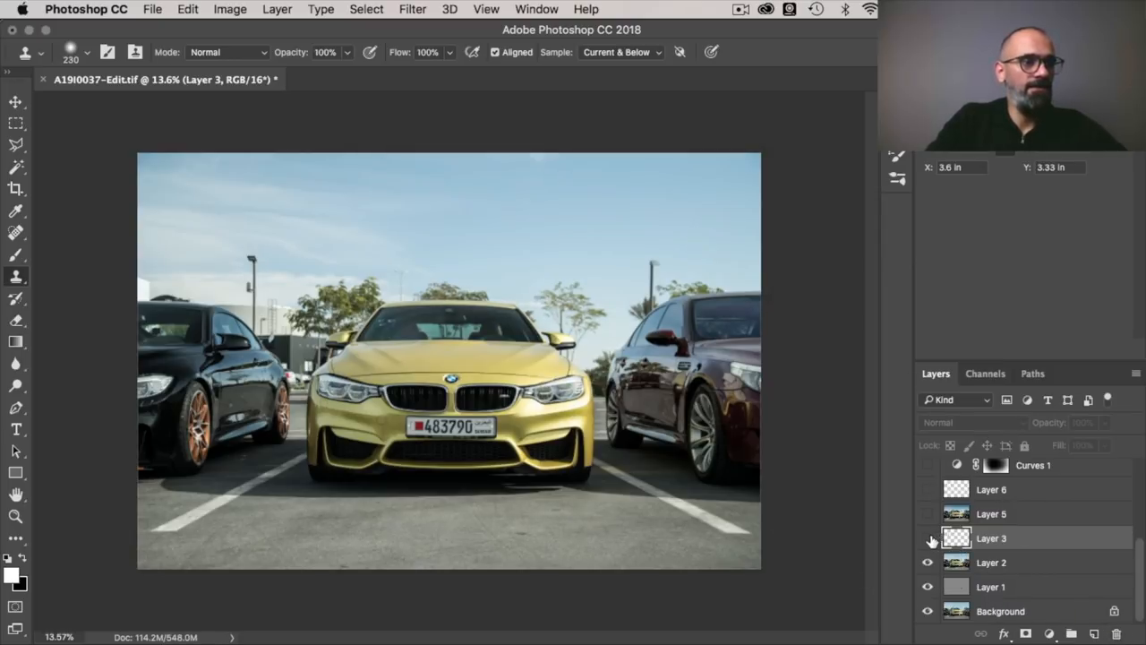
left_click(927, 537)
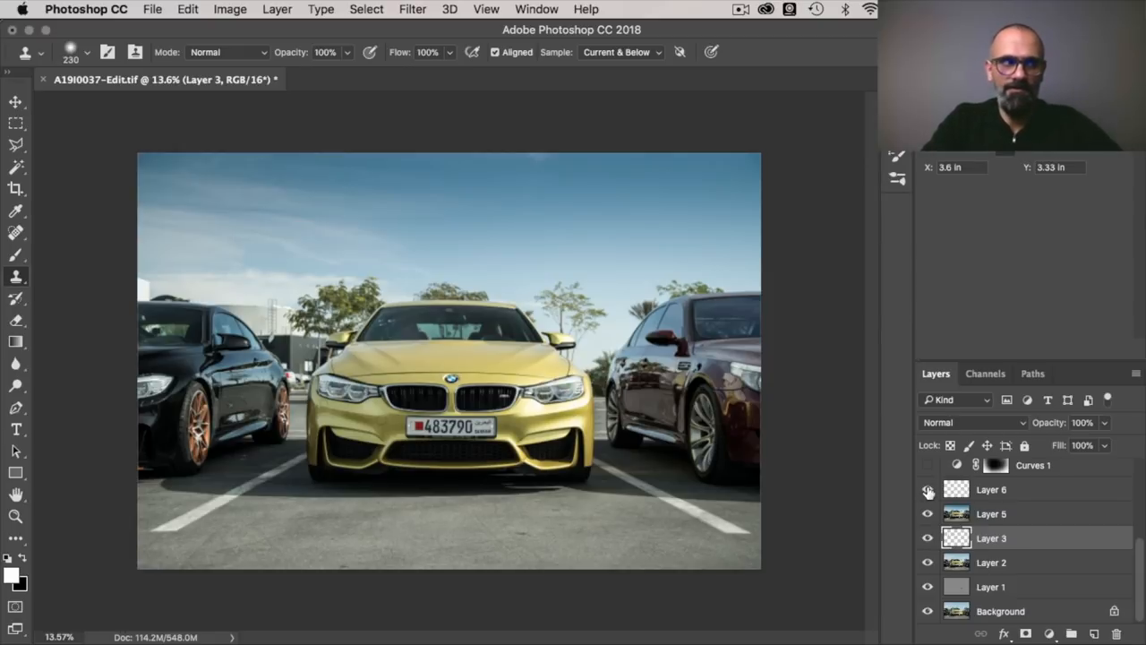
left_click(928, 489)
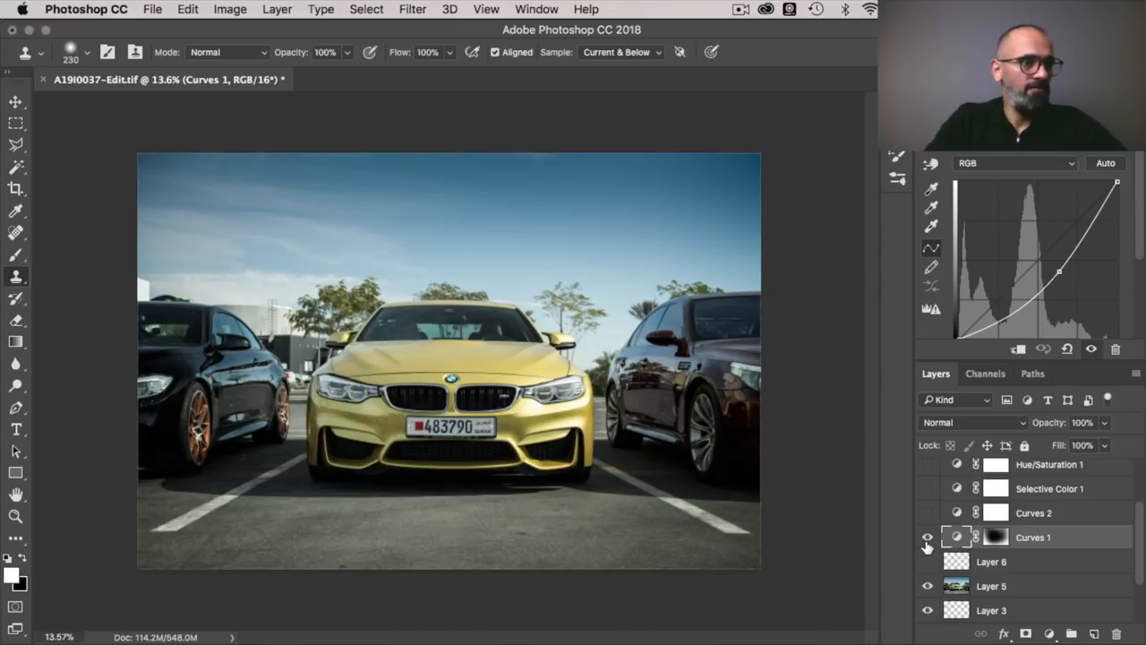
Toggle Curves 1 to compare, then switch on Curves 2 and Selective Color 1
left_click(927, 538)
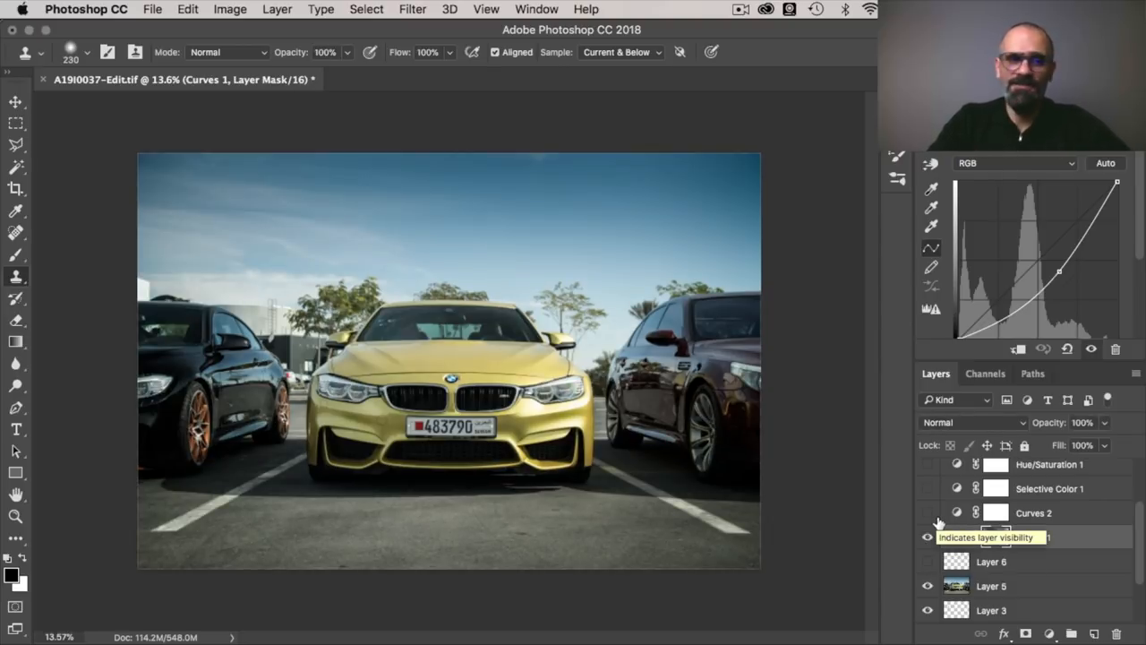
left_click(927, 538)
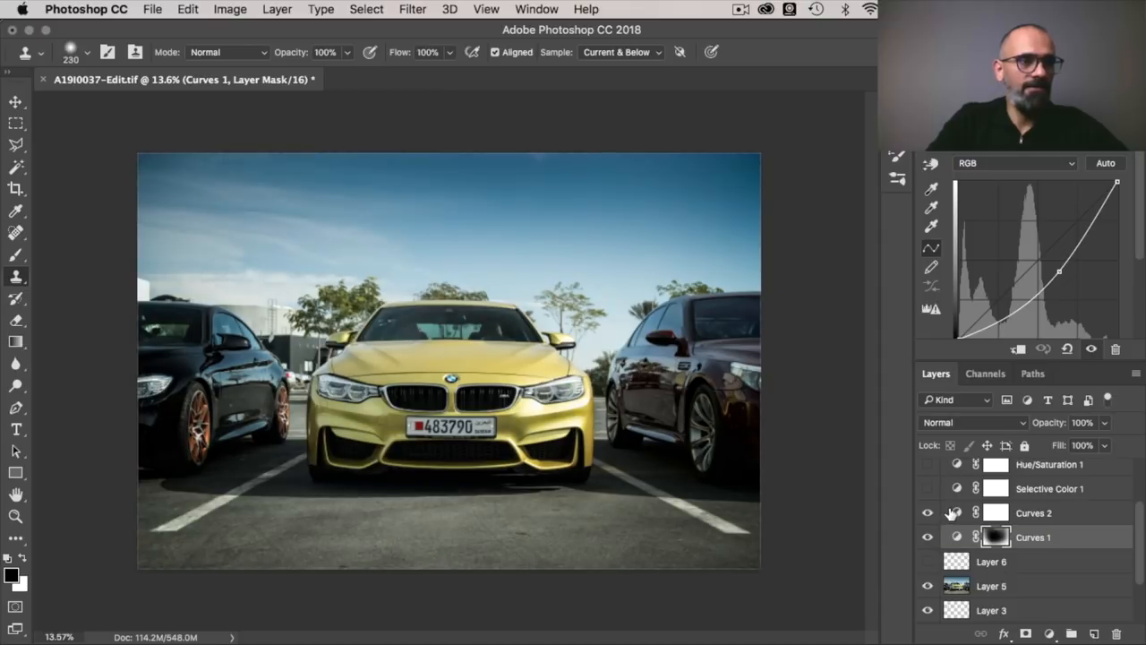
left_click(1033, 512)
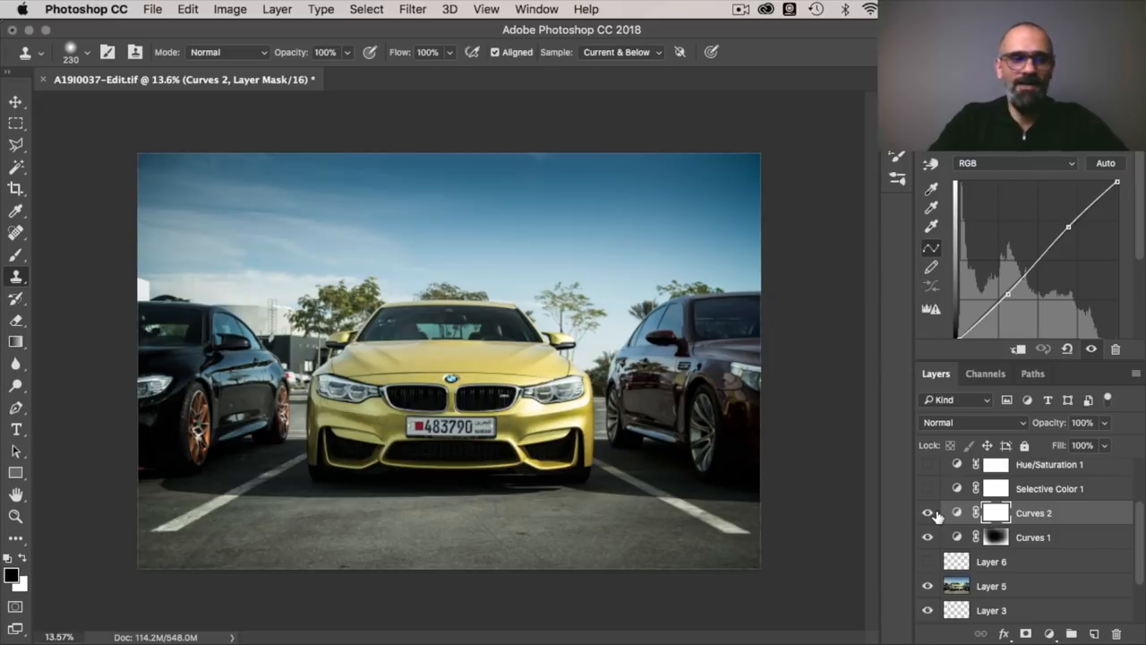
left_click(1049, 487)
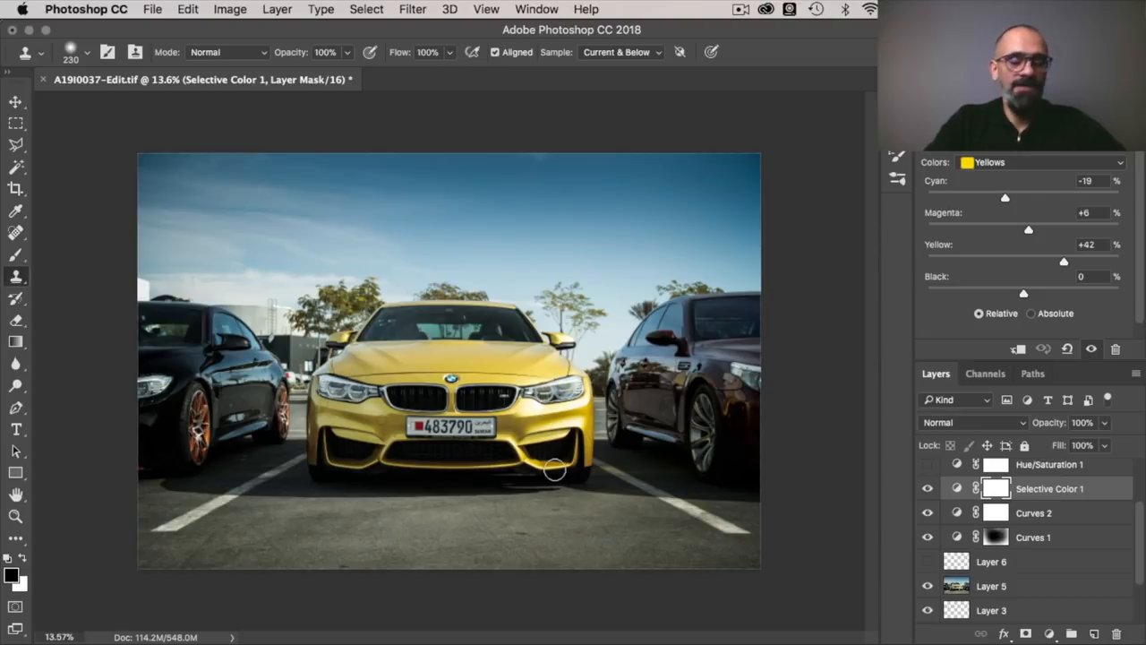
Make Hue/Saturation 1 and Color Balance 1 visible to deepen the car's yellow
left_click(1049, 508)
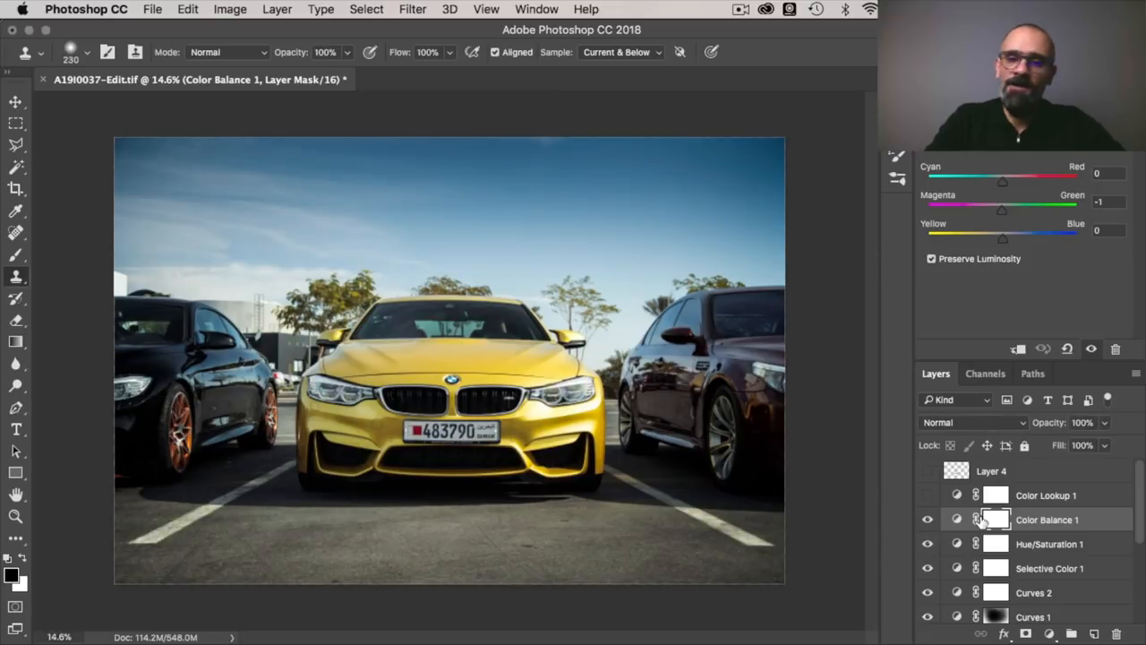
Show Color Lookup 1 at 32% opacity and the layer above it for a cooler grade
left_click(1045, 494)
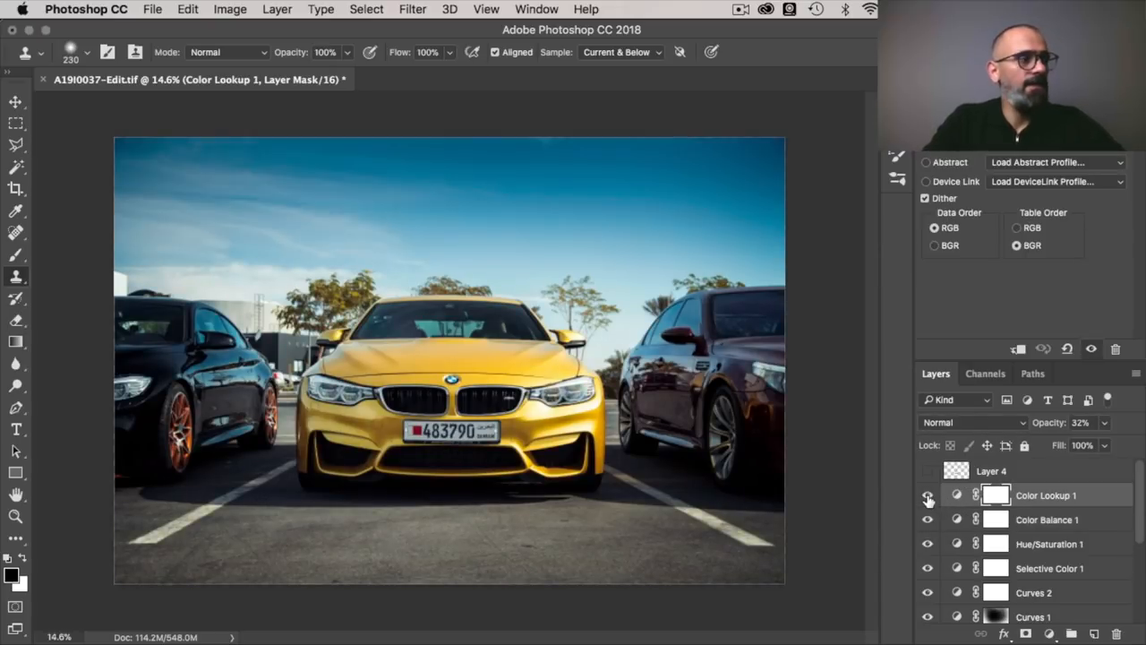
left_click(928, 494)
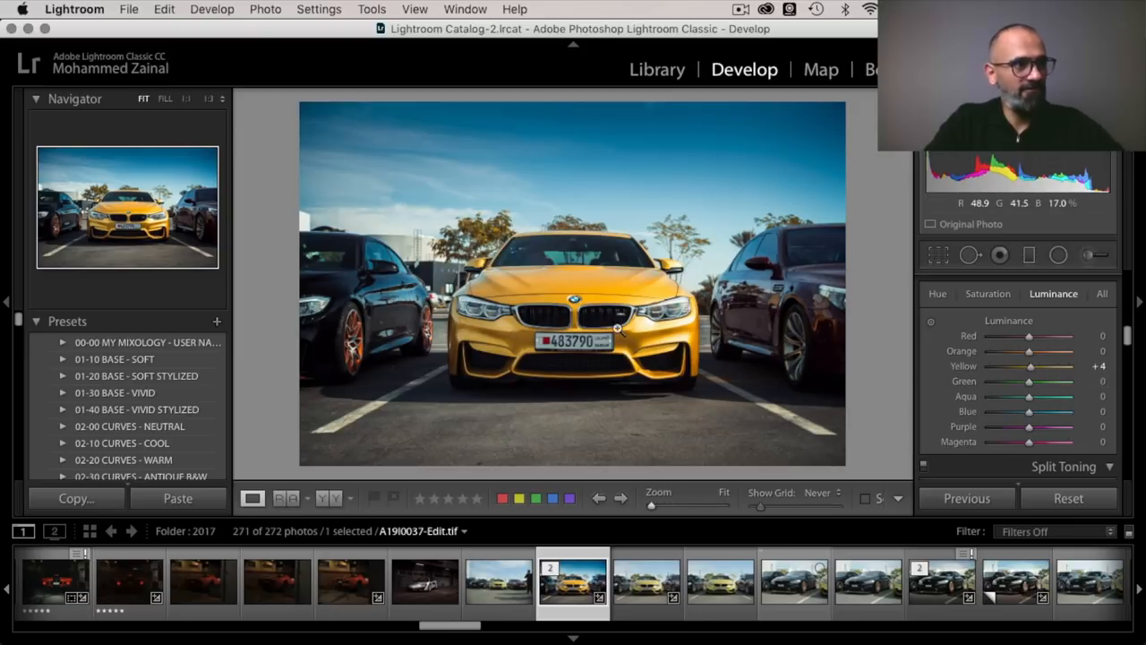
mouse_move(529, 383)
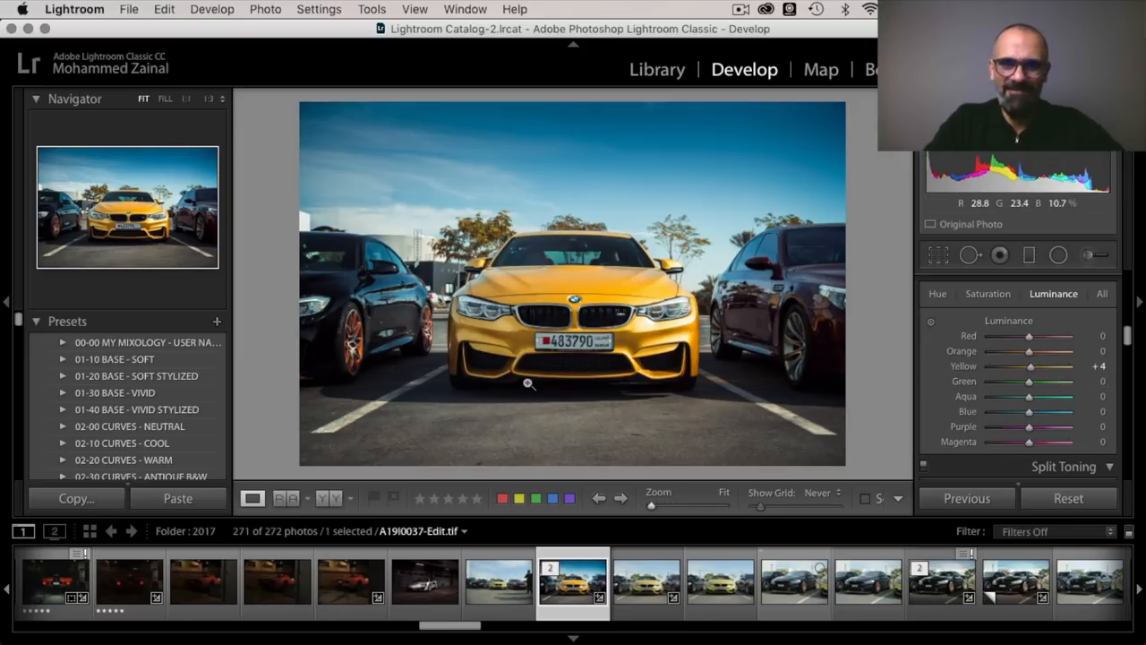
Review the HSL Saturation and Hue settings with Yellow luminance +4 and saturation +6
left_click(989, 294)
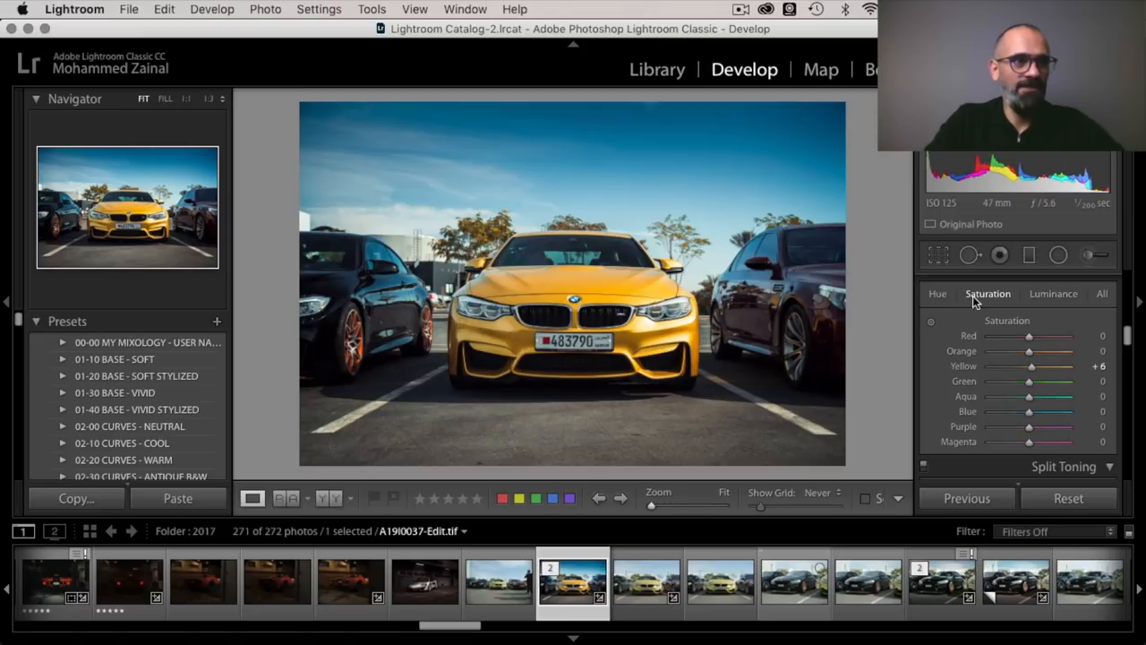
mouse_move(1048, 383)
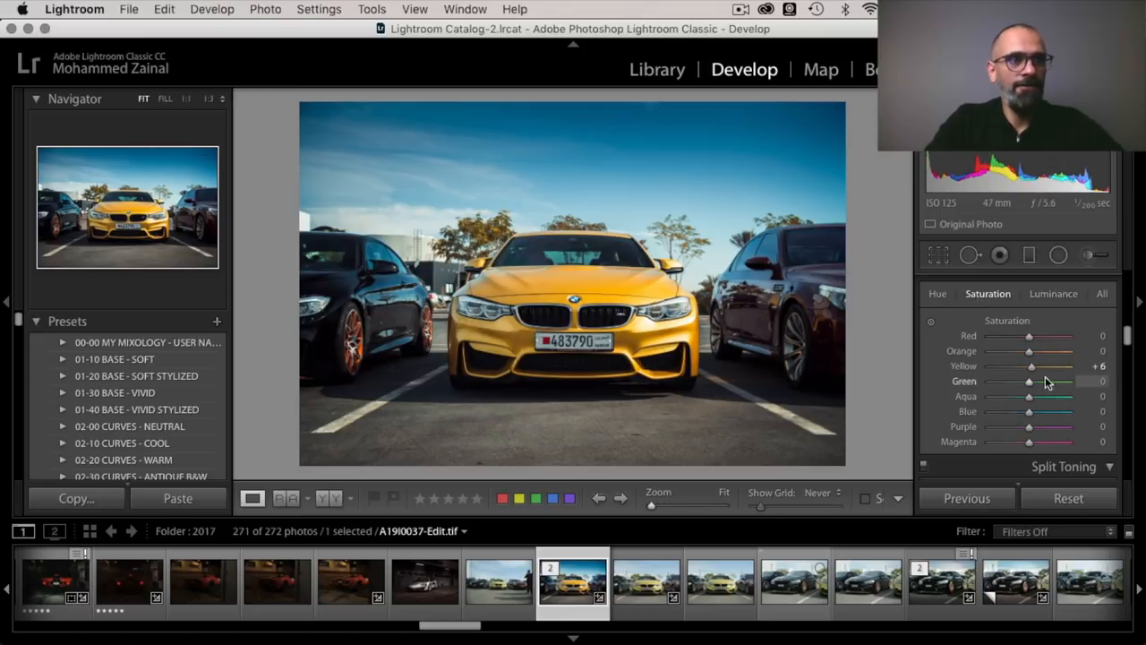
mouse_move(940, 304)
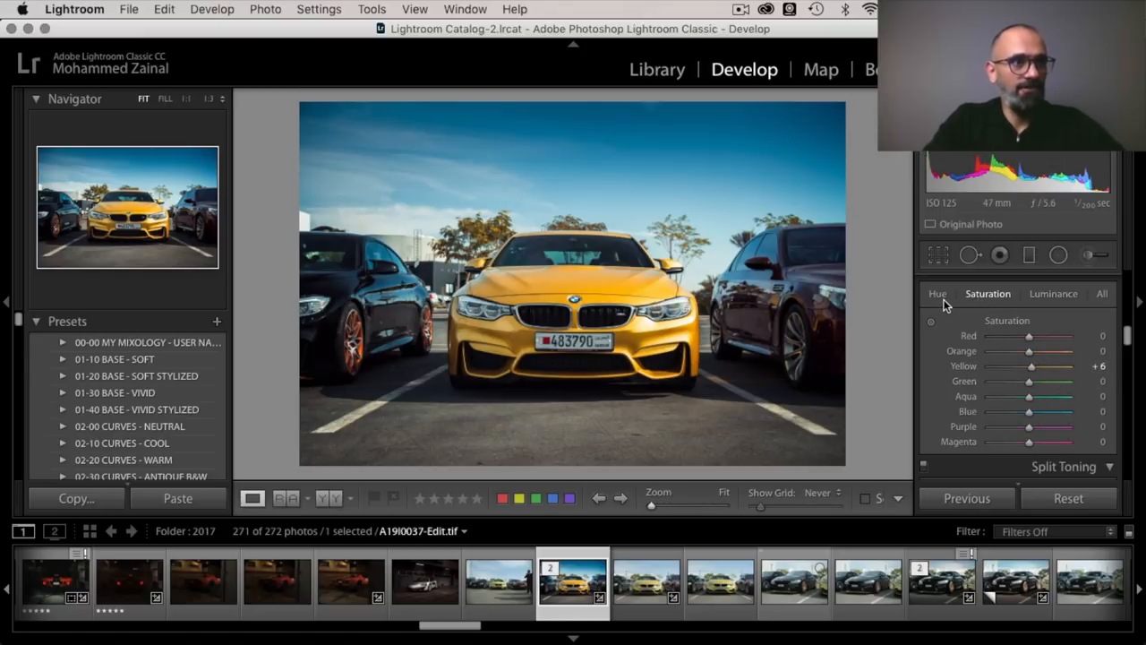
left_click(938, 294)
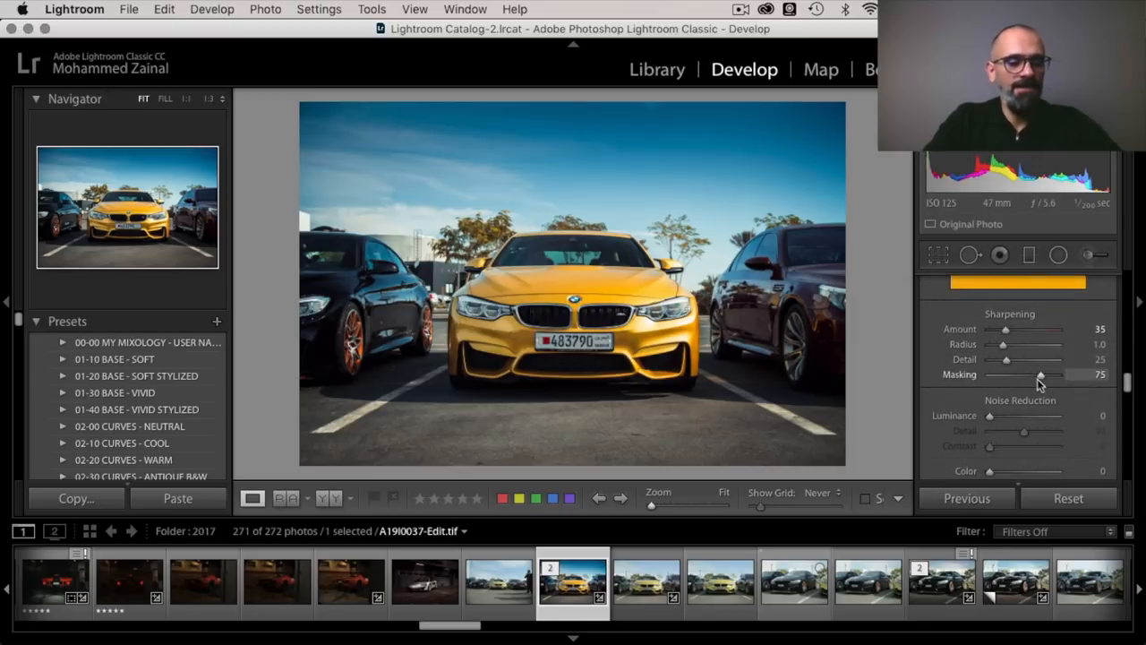
Raise sharpening Masking from 75 to 84 while previewing the edge mask
left_click_drag(1042, 375, 1039, 374)
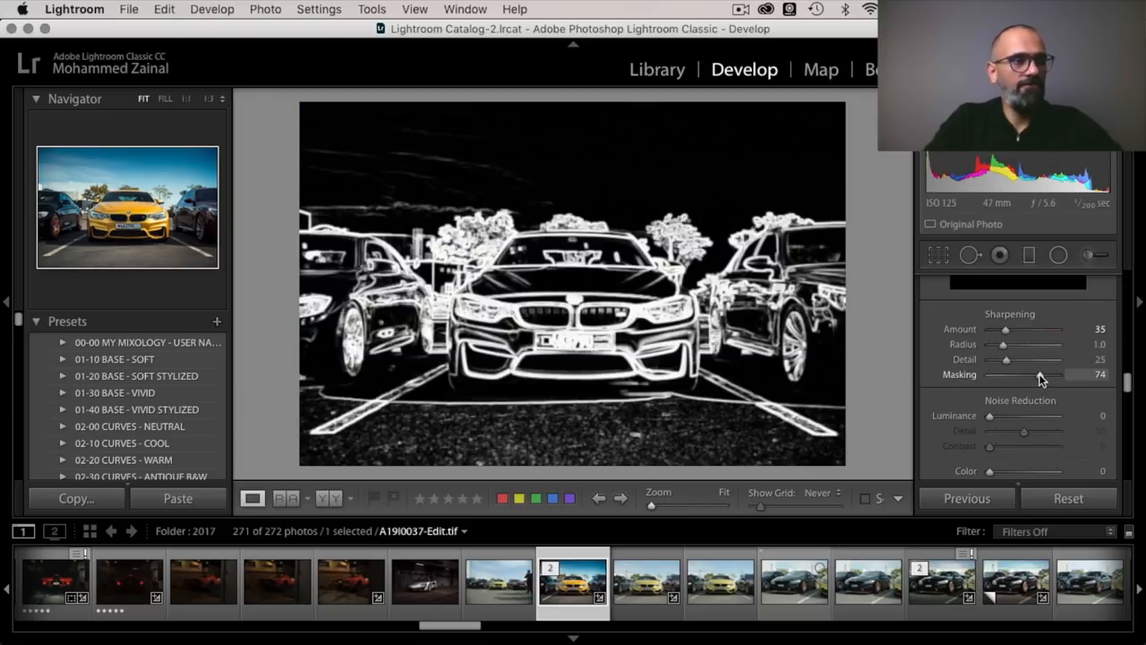
left_click_drag(1035, 374, 1040, 375)
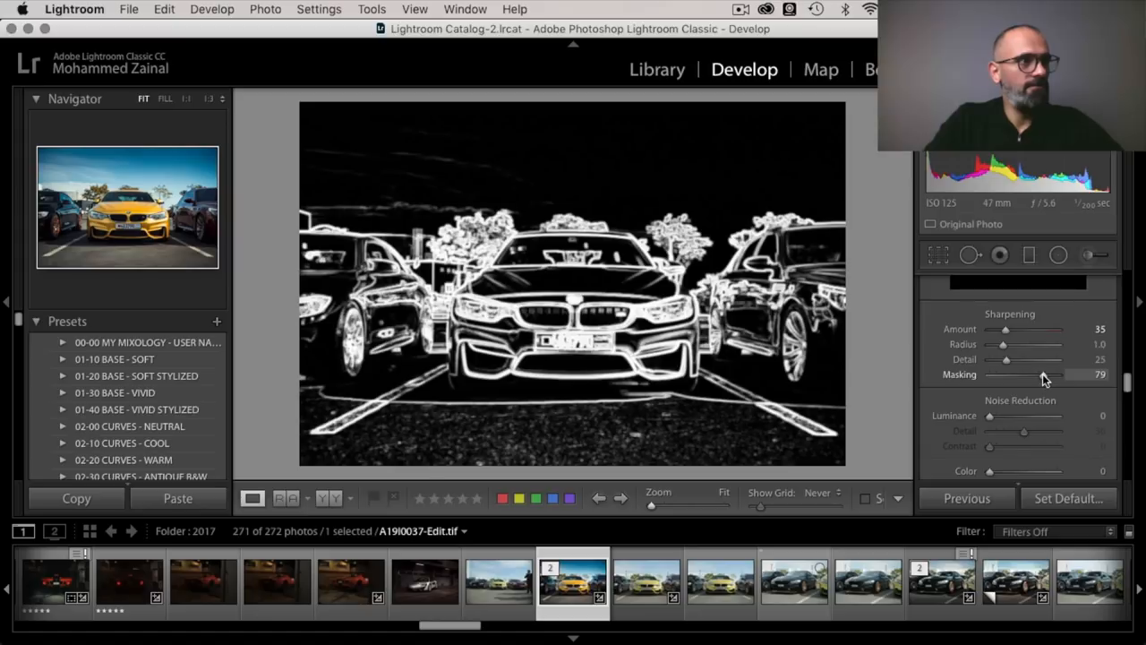
left_click_drag(1047, 374, 1042, 375)
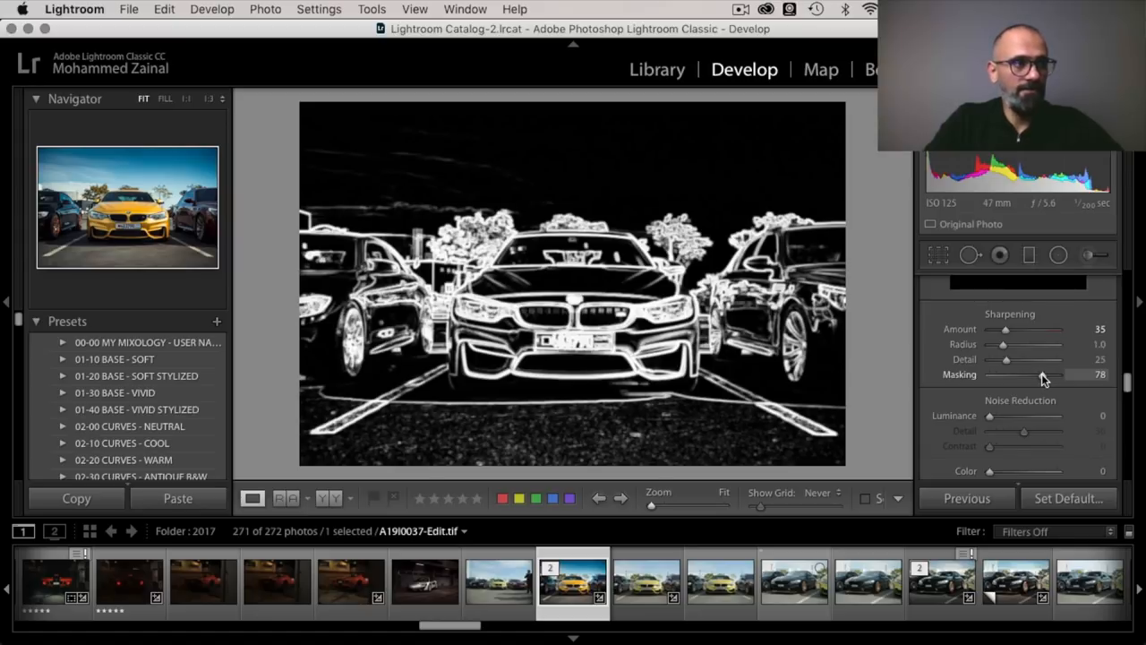
left_click_drag(1038, 374, 1045, 374)
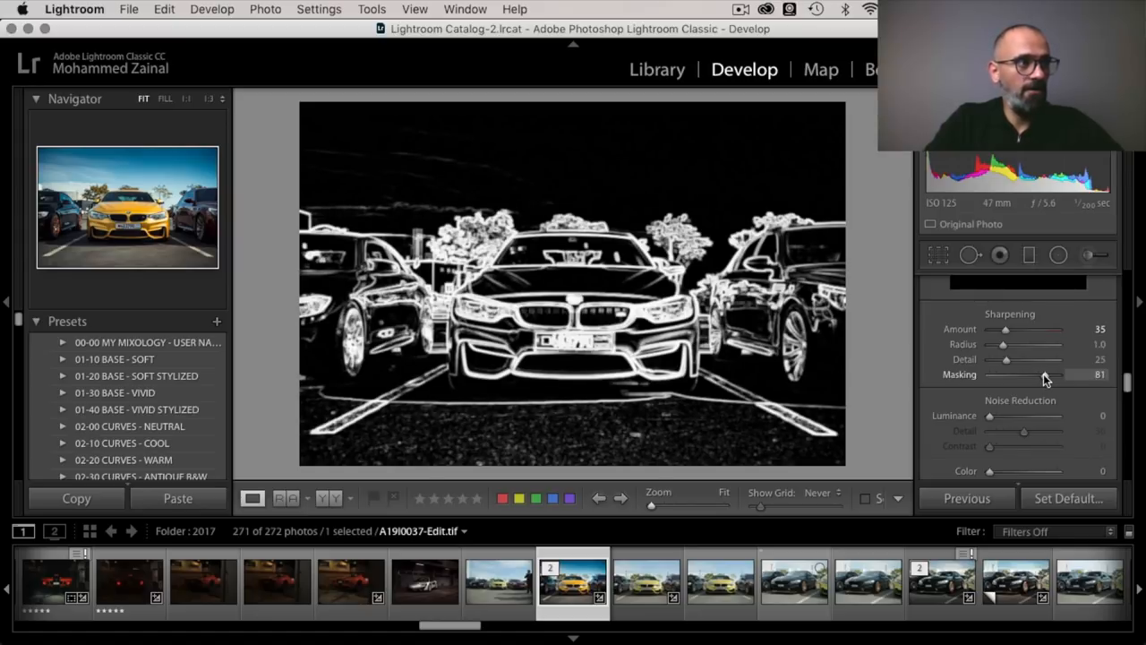
left_click_drag(1029, 374, 1047, 375)
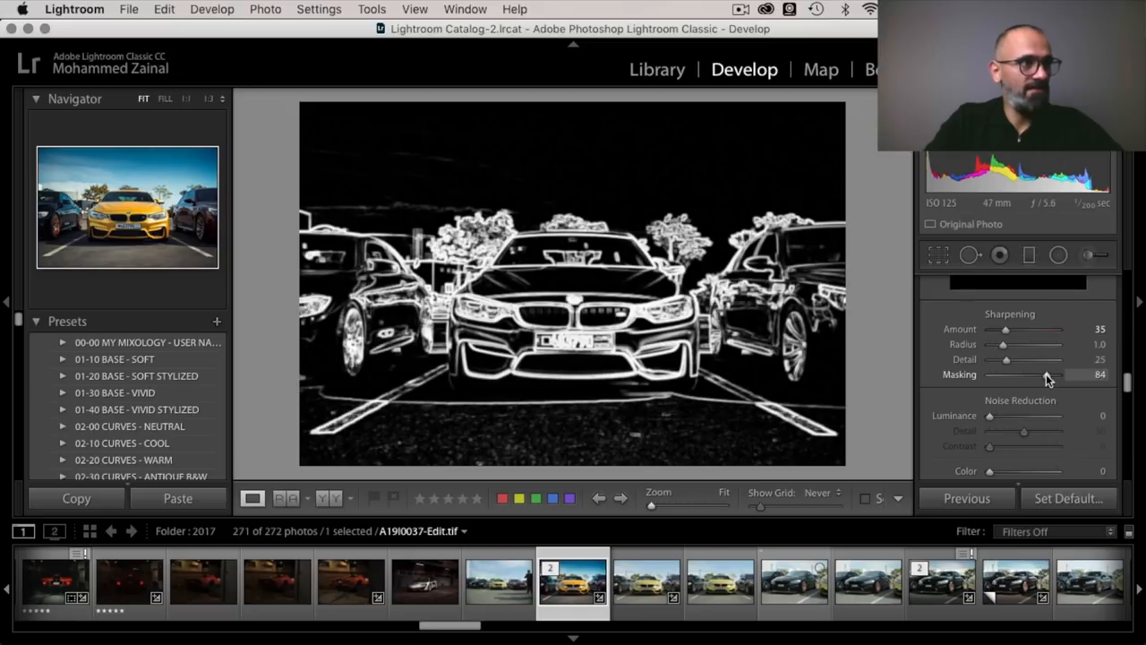